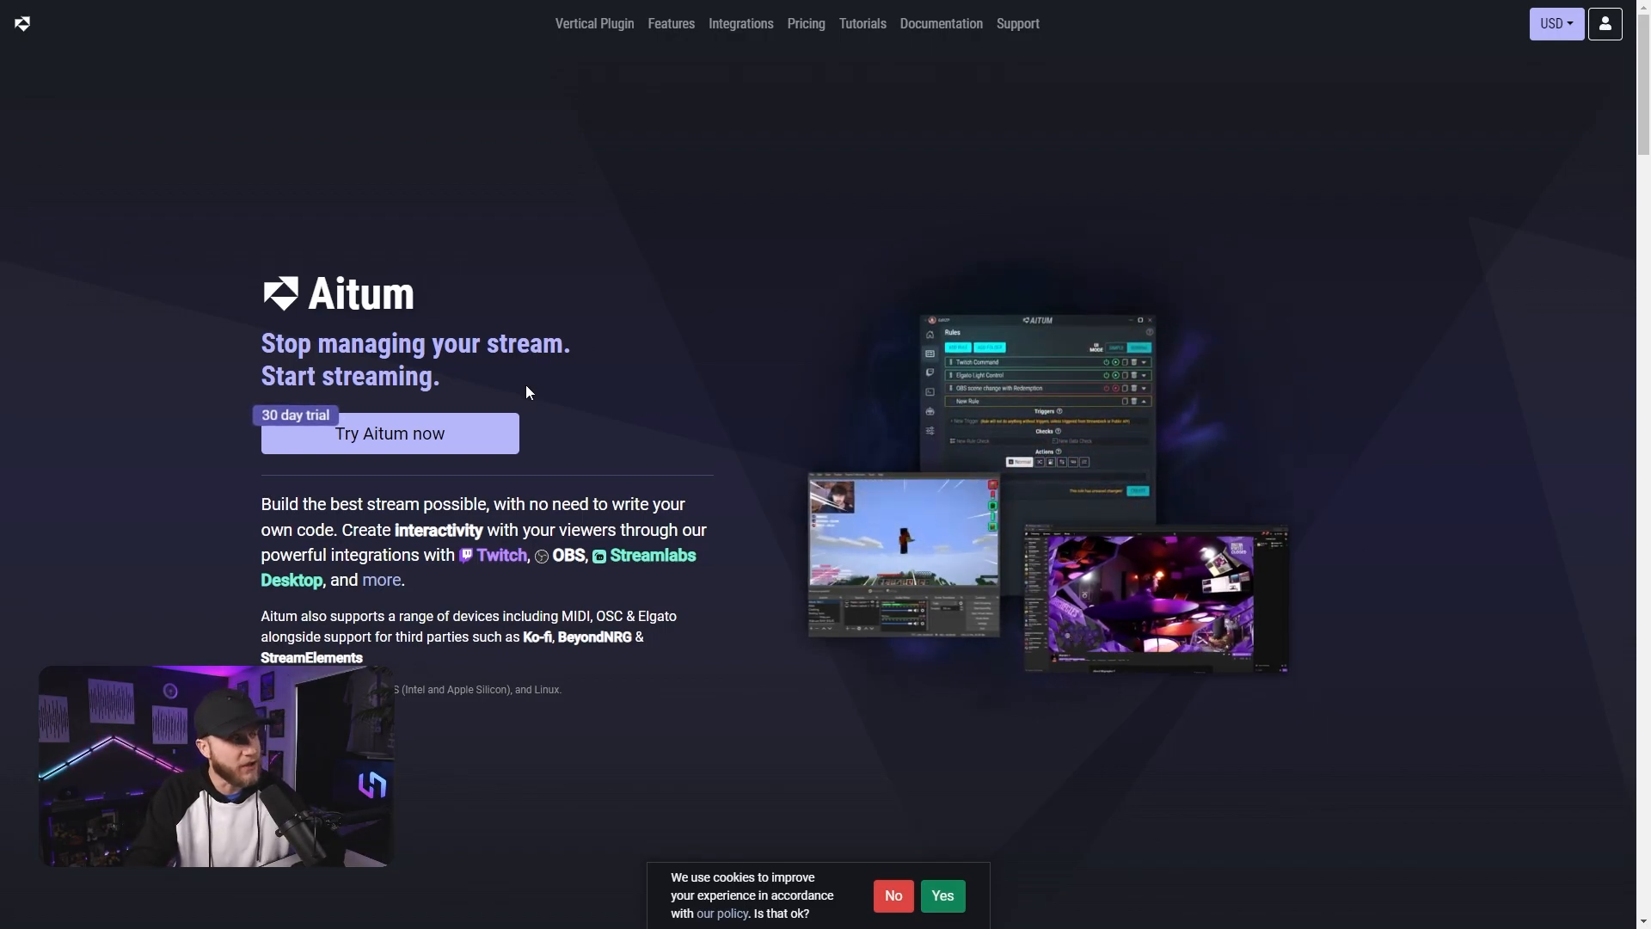
{"action": "mouse_move", "coordinate": [593, 22]}
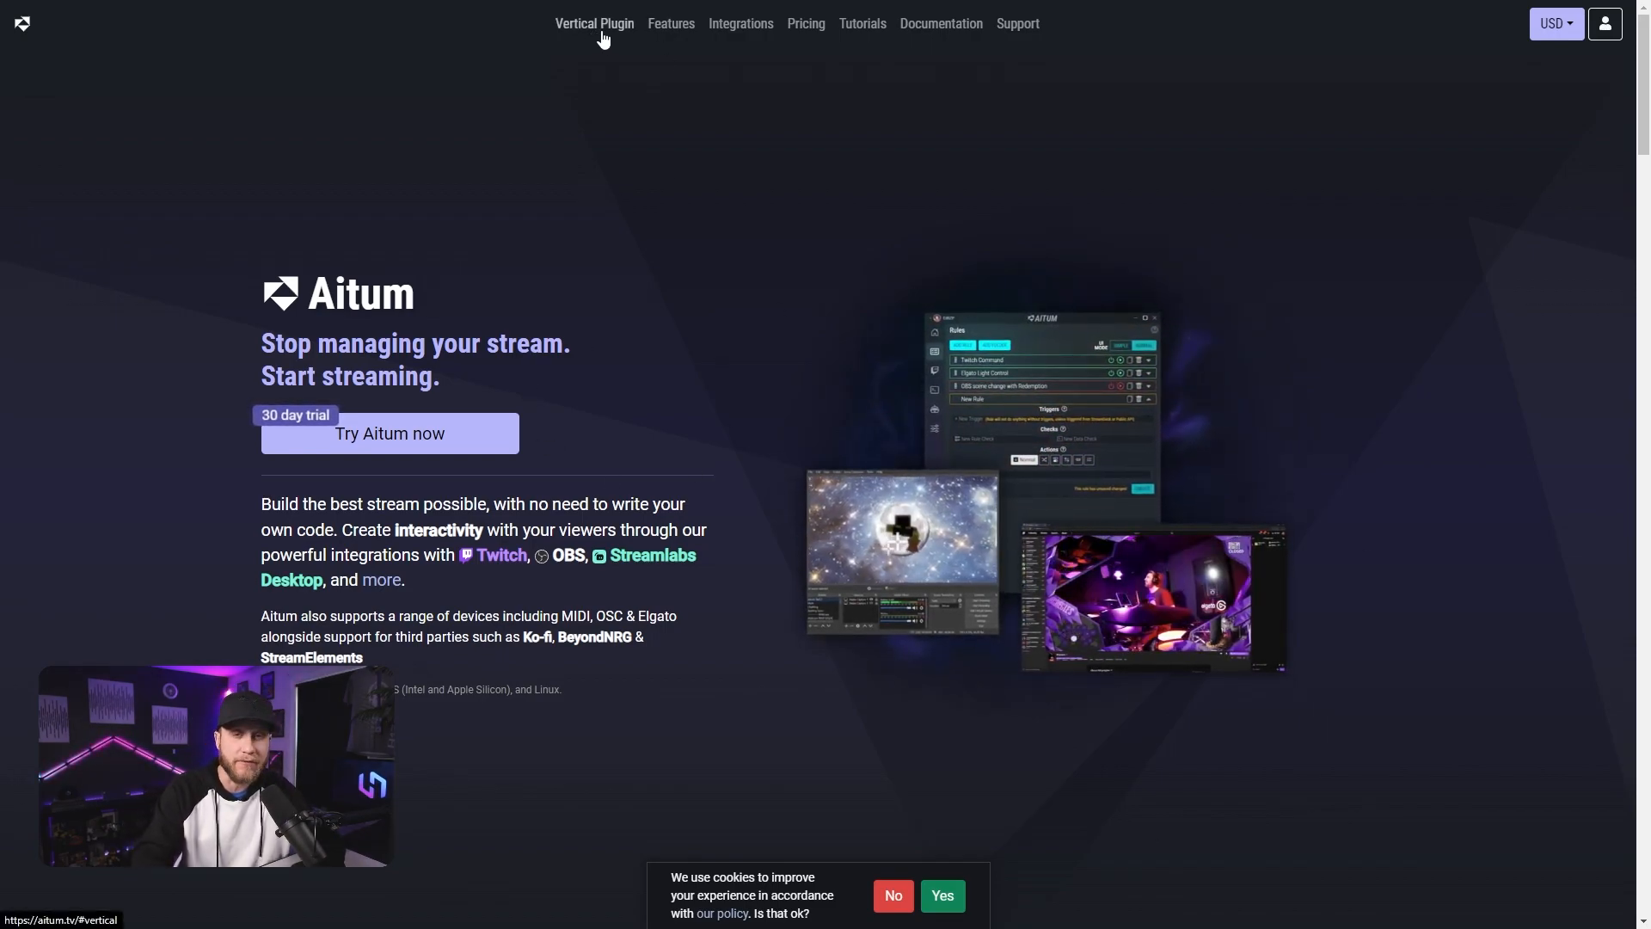
Step: Navigate from the Aitum homepage to its Vertical Plugin page in Chrome
{"action": "left_click", "coordinate": [593, 22]}
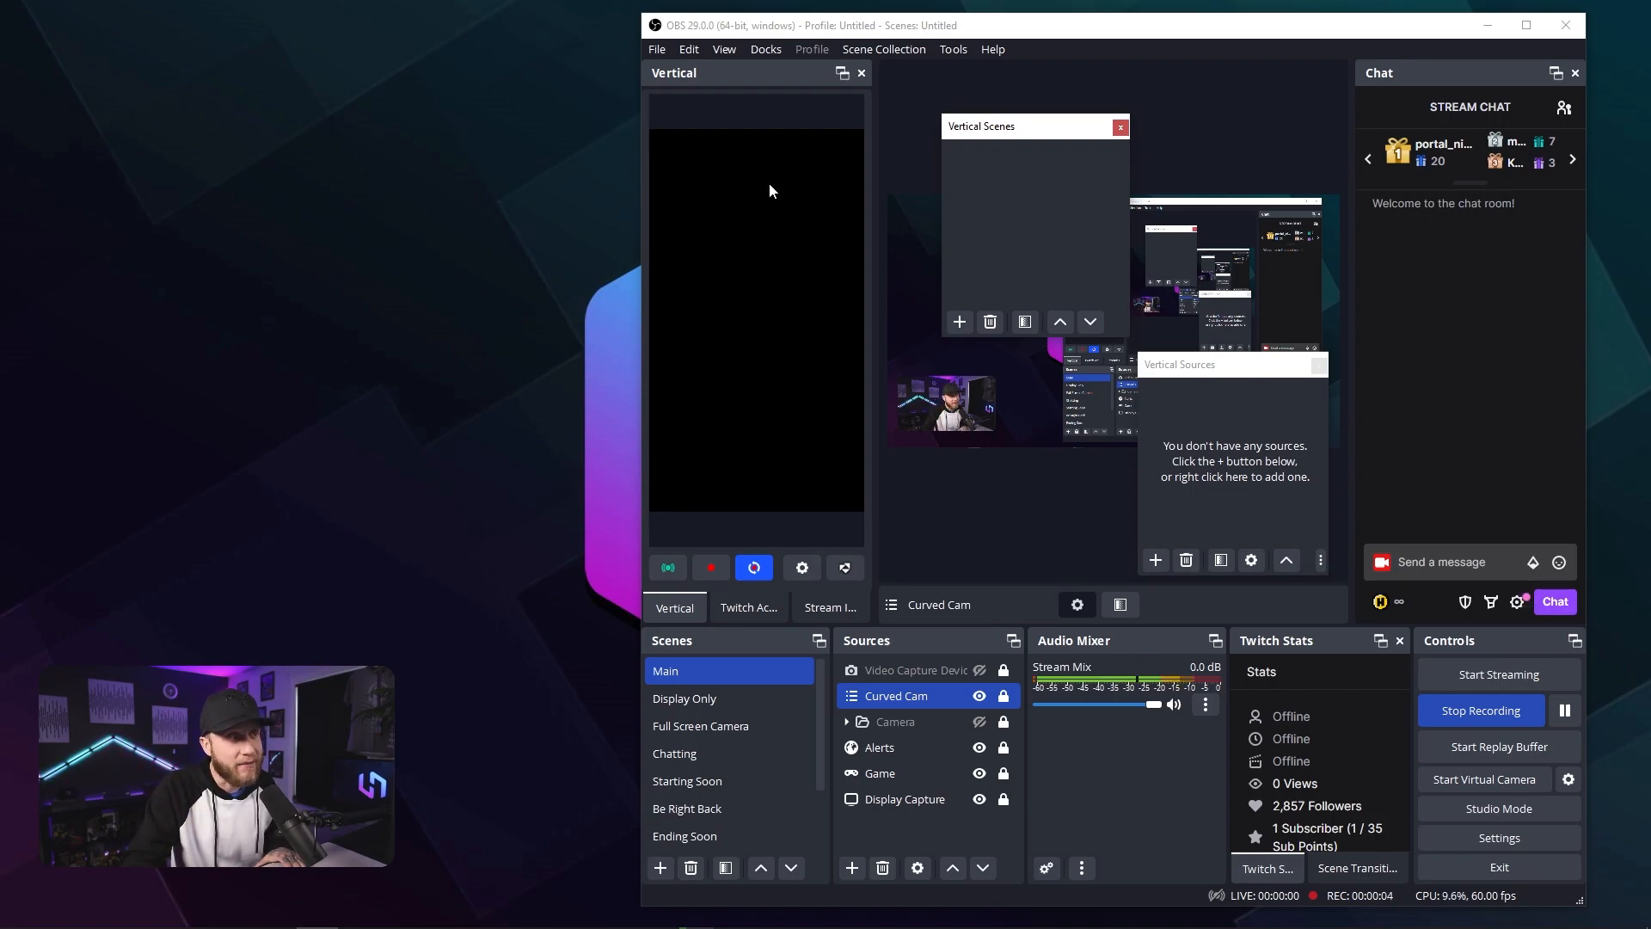
{"action": "mouse_move", "coordinate": [710, 333]}
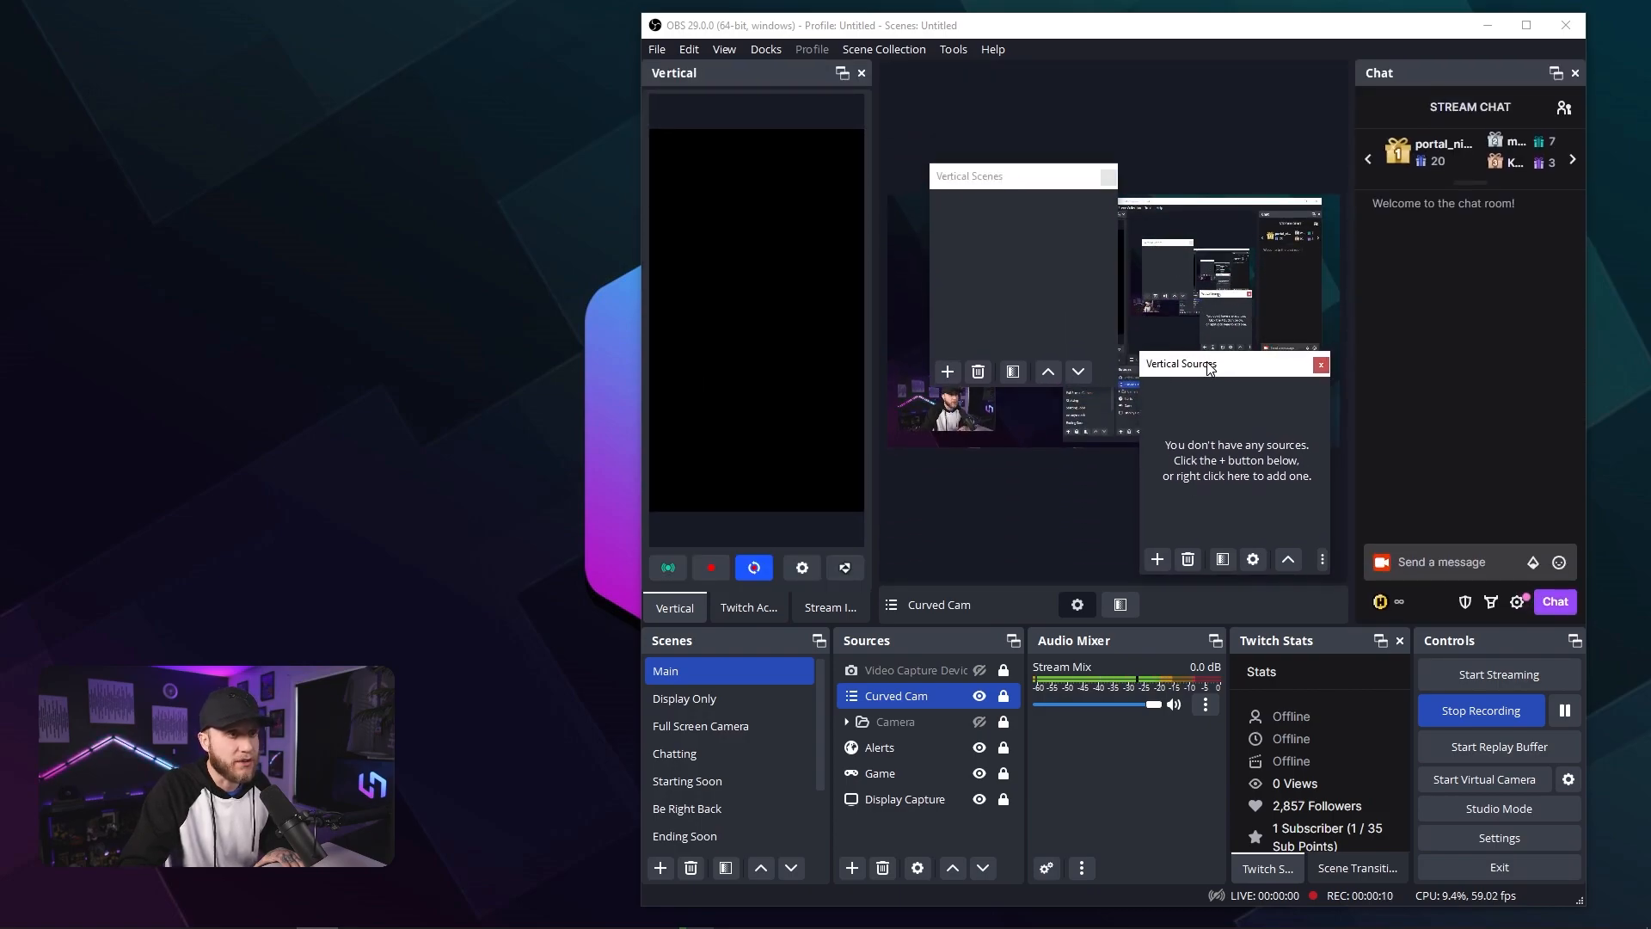
{"action": "mouse_move", "coordinate": [1014, 191]}
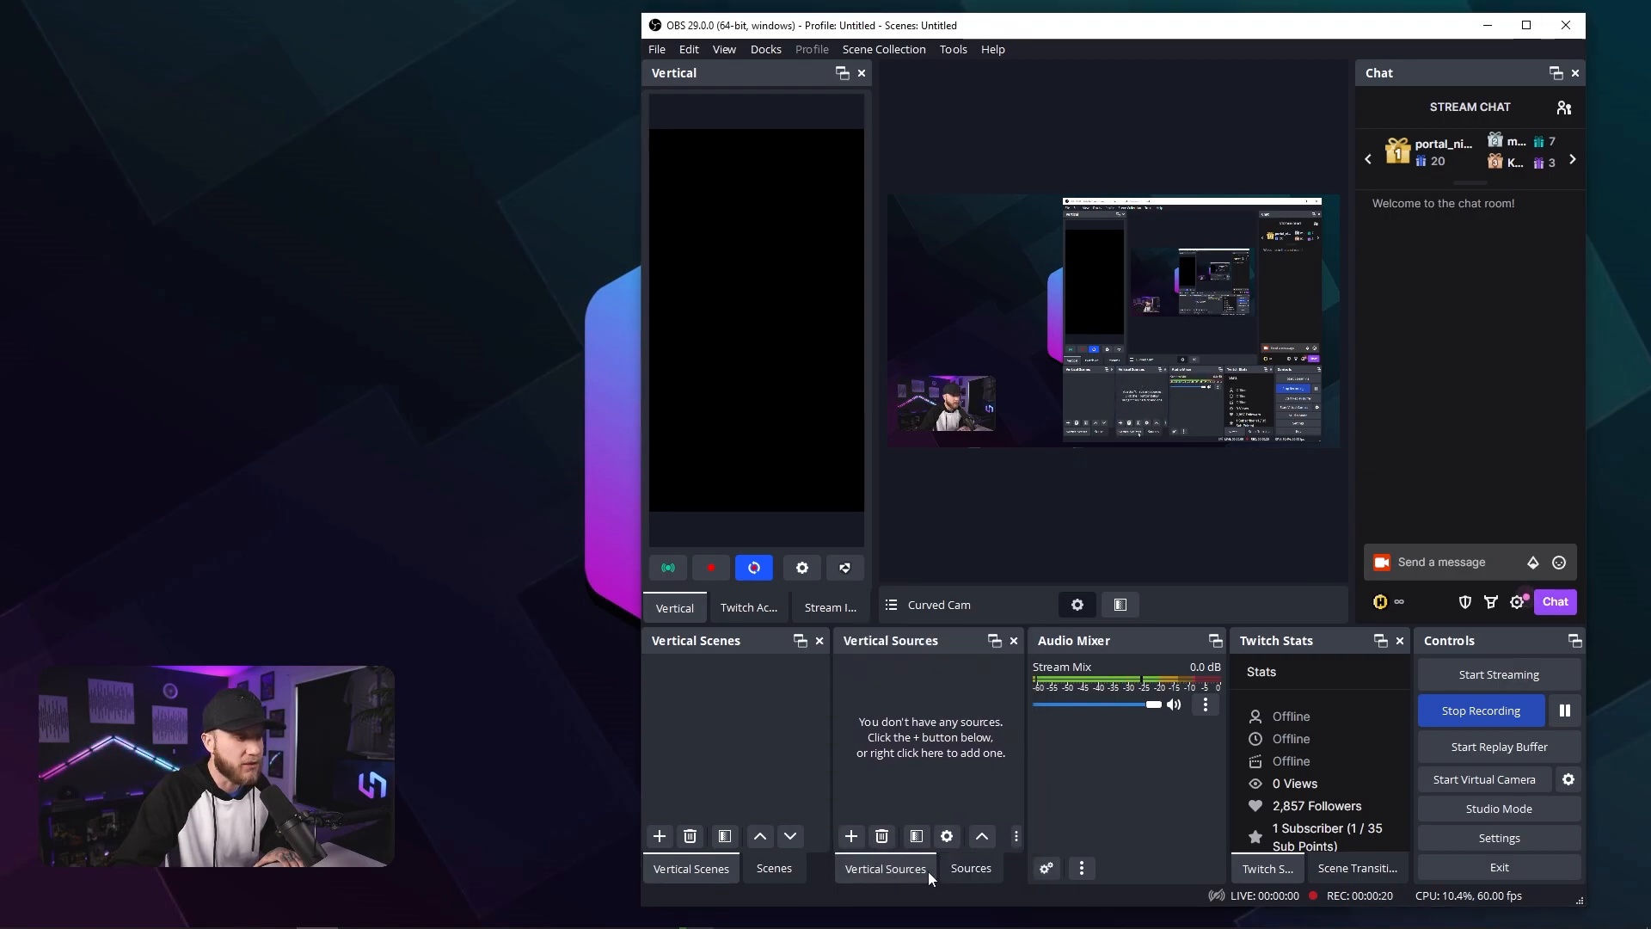
Step: Switch between the Scenes and Vertical Scenes tabs in the newly docked bottom row
{"action": "left_click", "coordinate": [772, 867]}
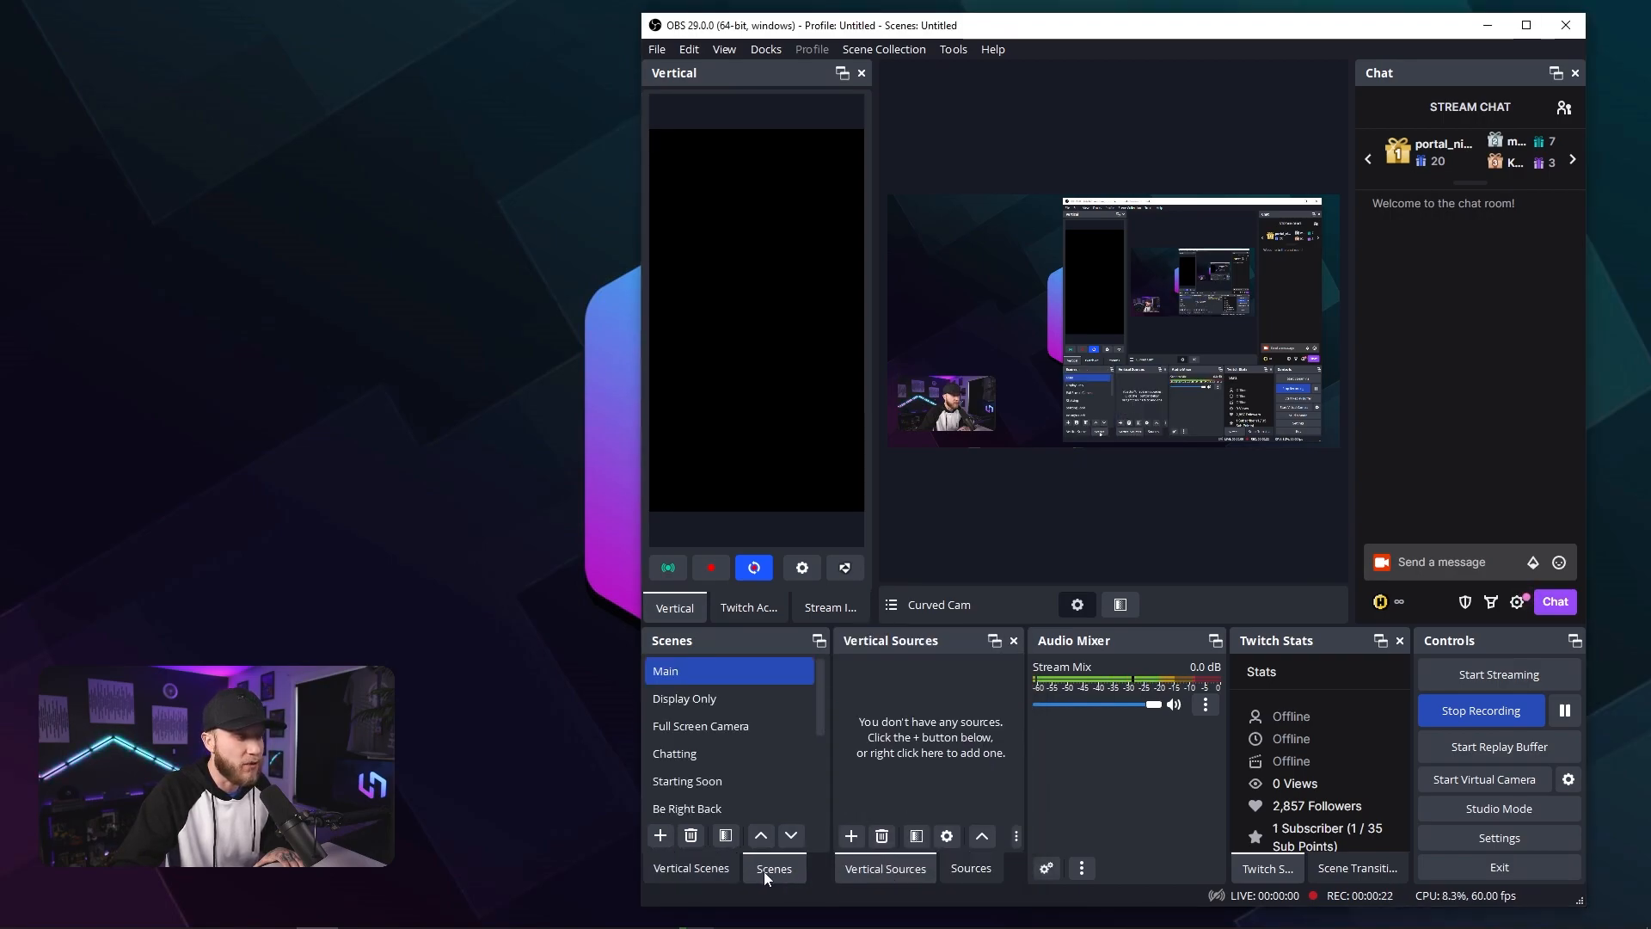
{"action": "left_click", "coordinate": [692, 867]}
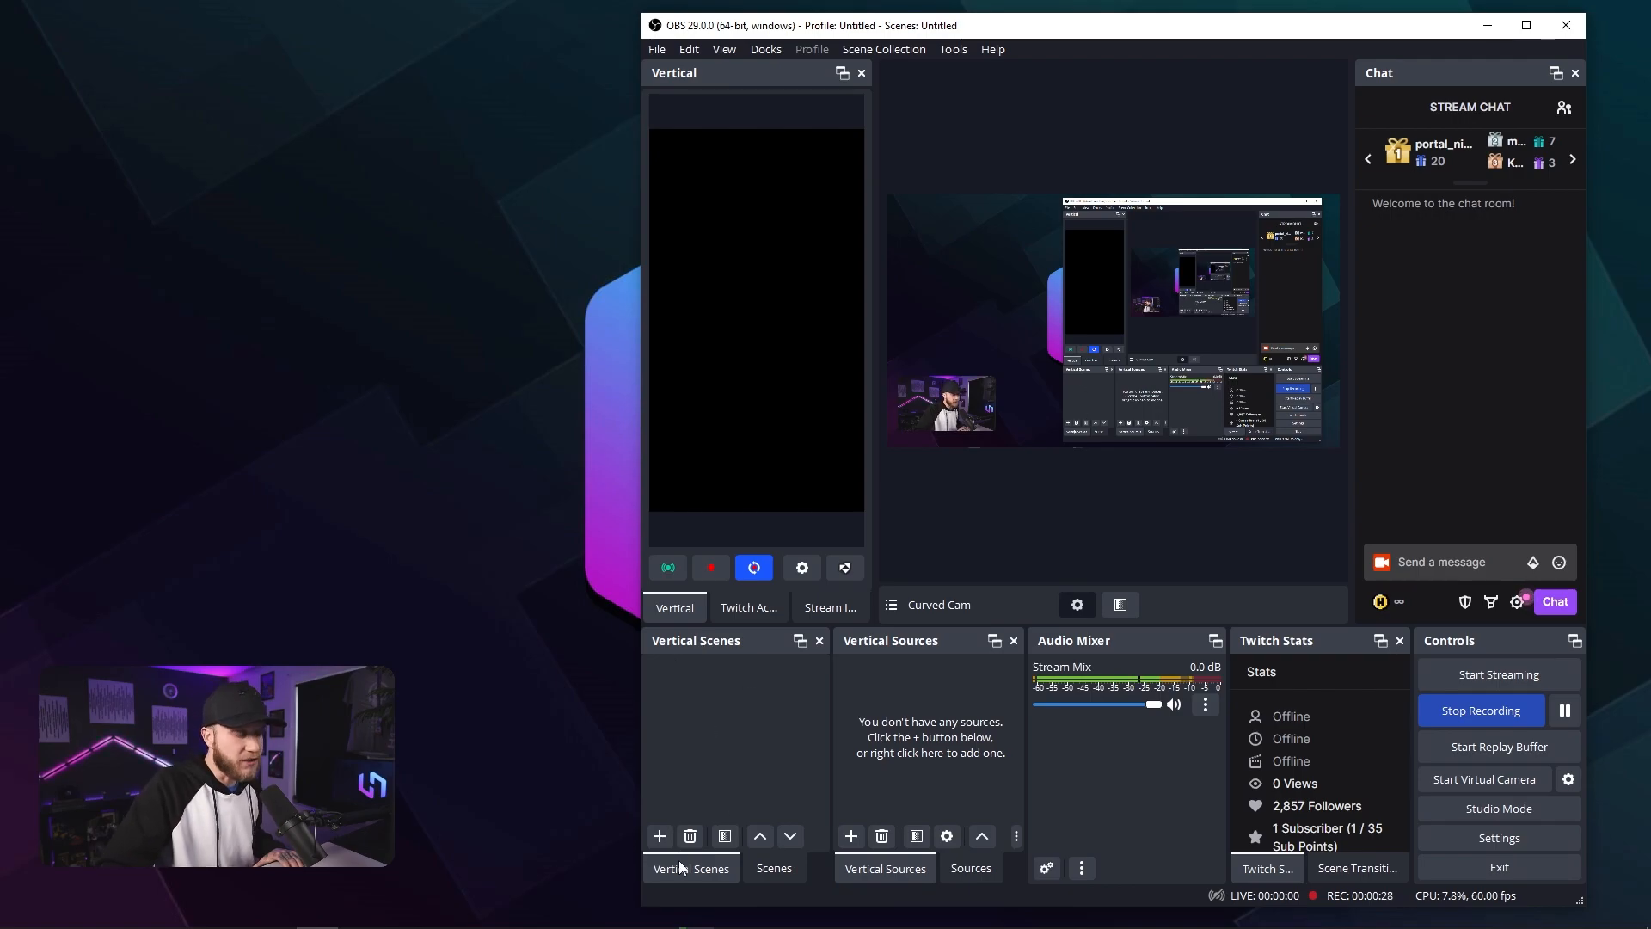
Step: Add vertical scenes named 'Gameplay' and 'Full Screen Camera Scene'
{"action": "left_click", "coordinate": [659, 836]}
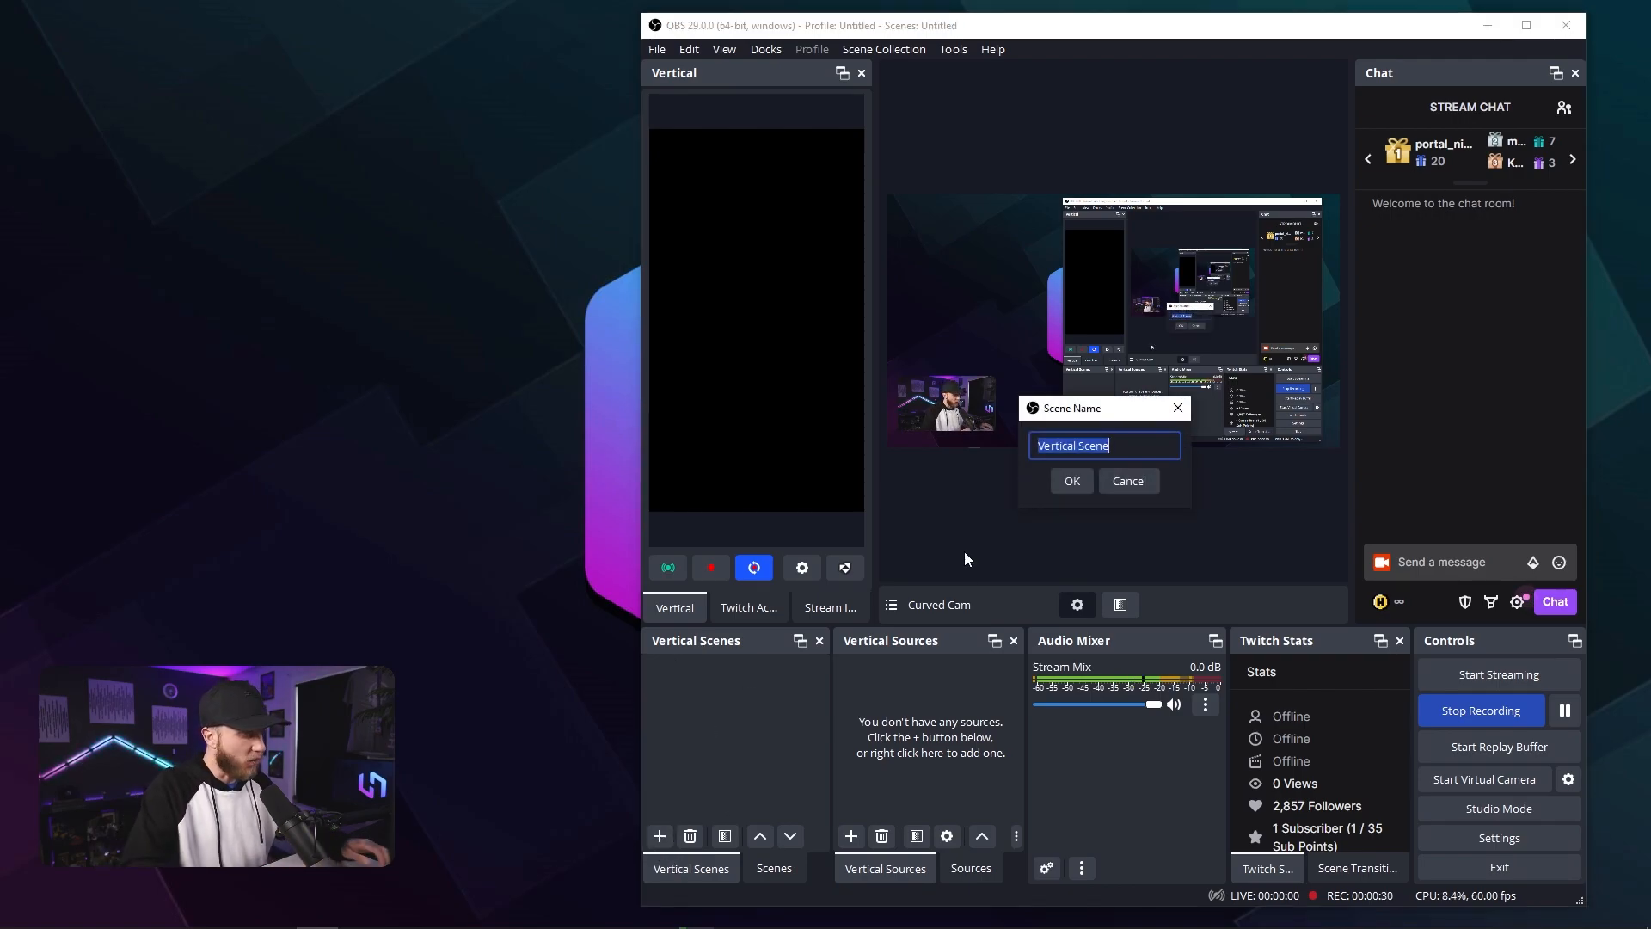
{"action": "type", "text": "Gameplay"}
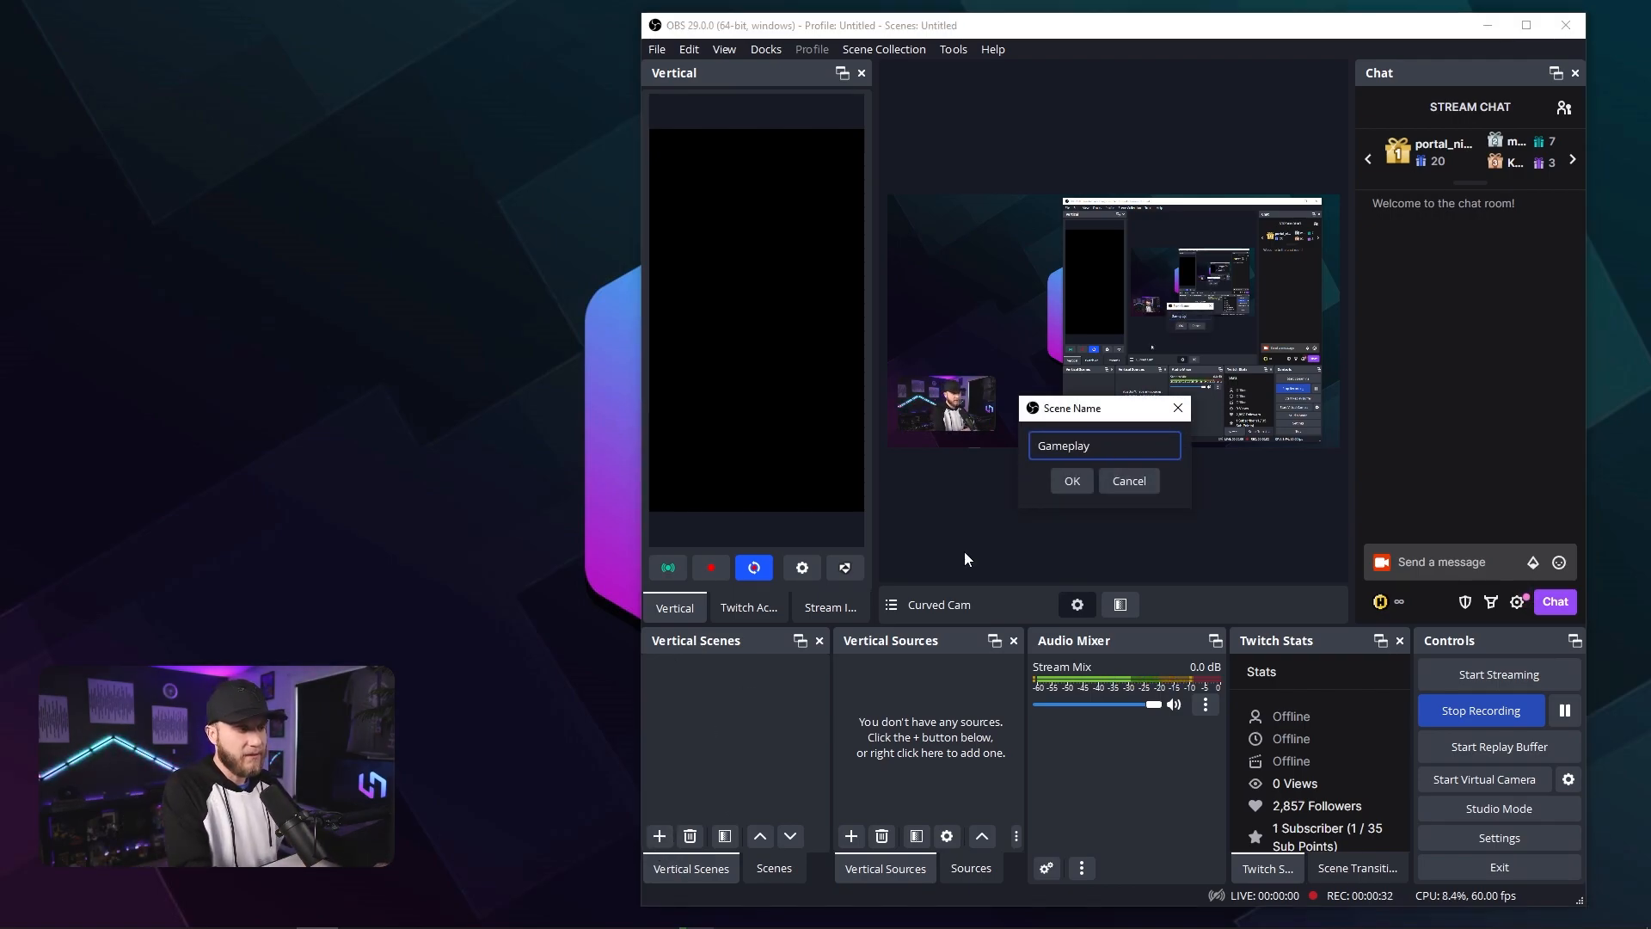
{"action": "left_click", "coordinate": [1069, 480]}
{"action": "type", "text": "Full S"}
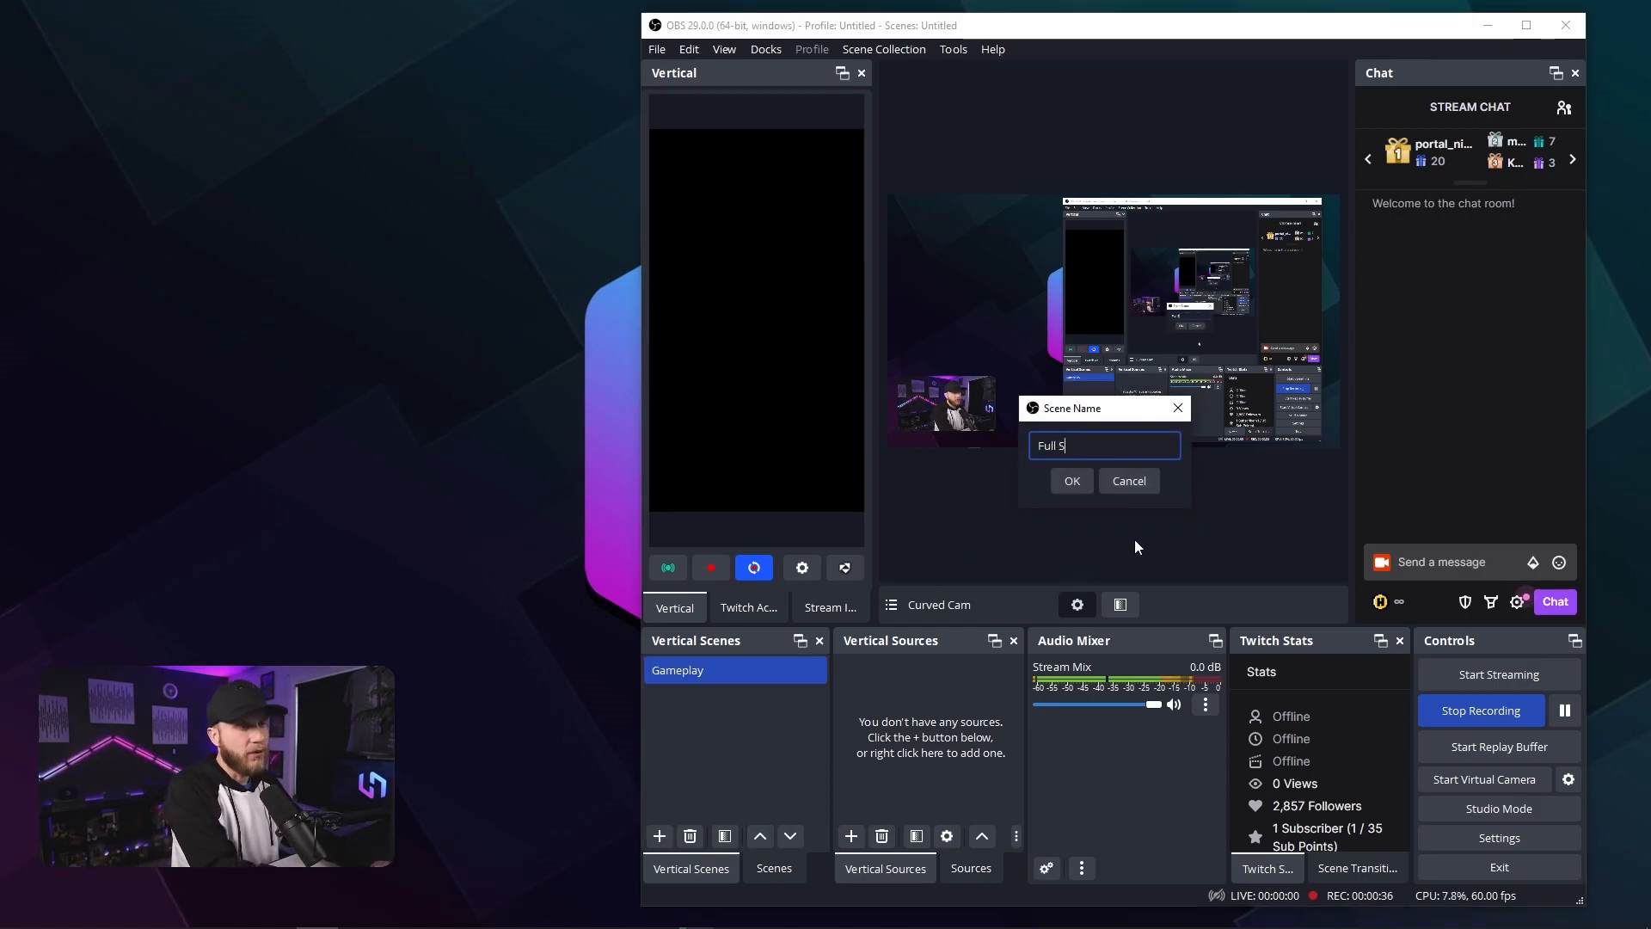
{"action": "type", "text": "creen Camer"}
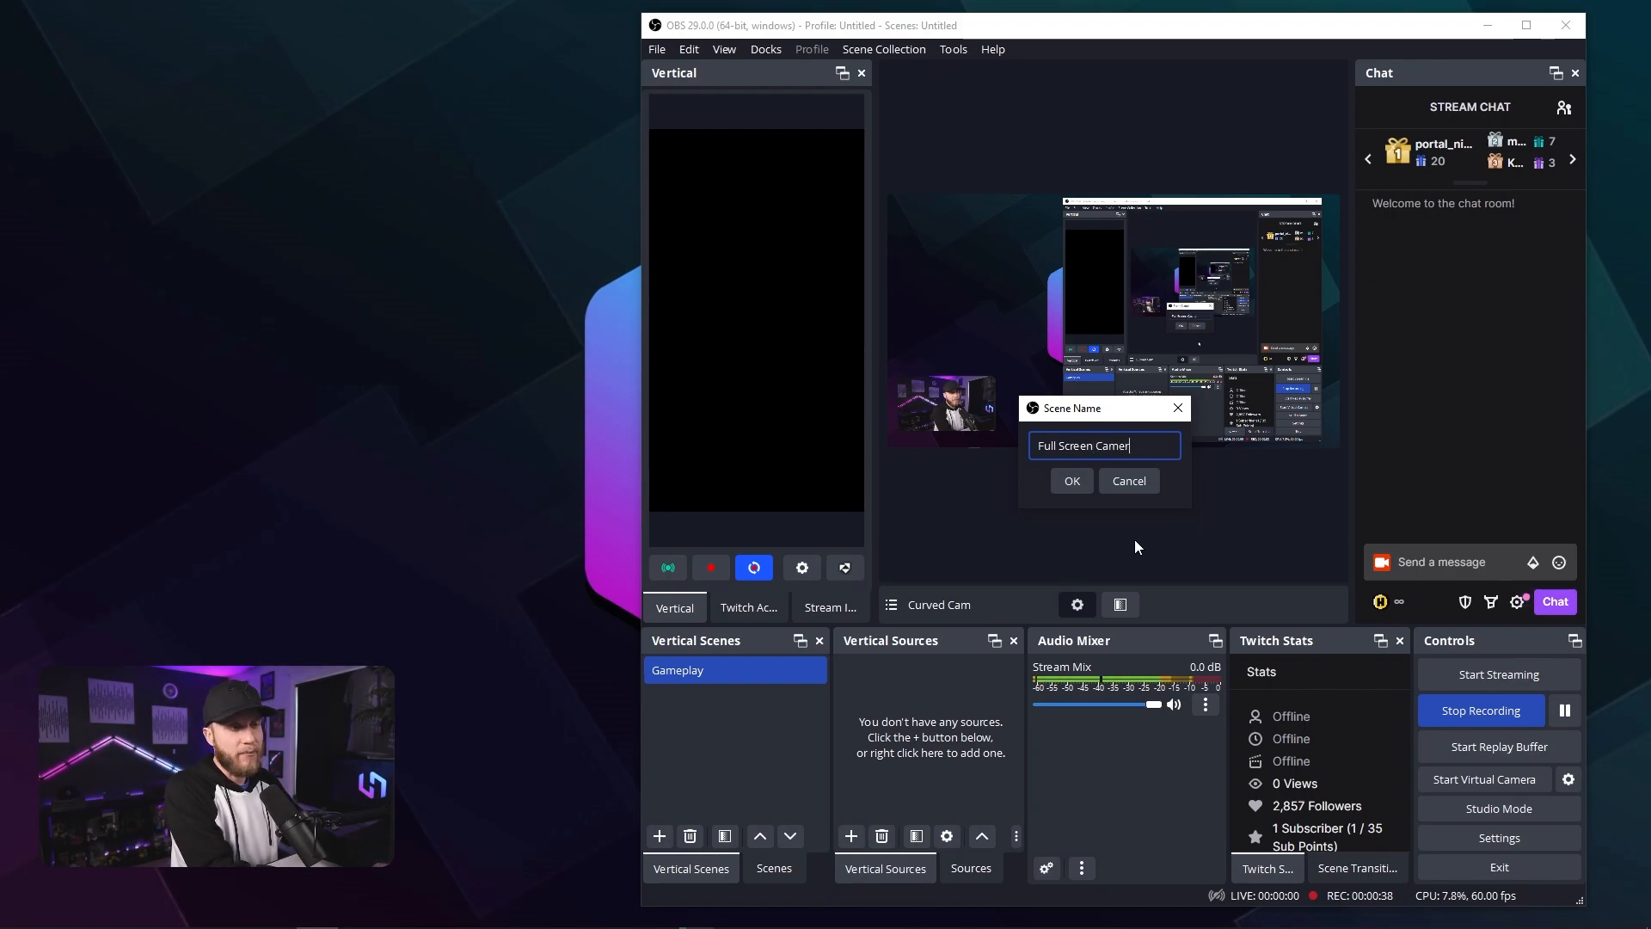
{"action": "left_click", "coordinate": [1070, 479]}
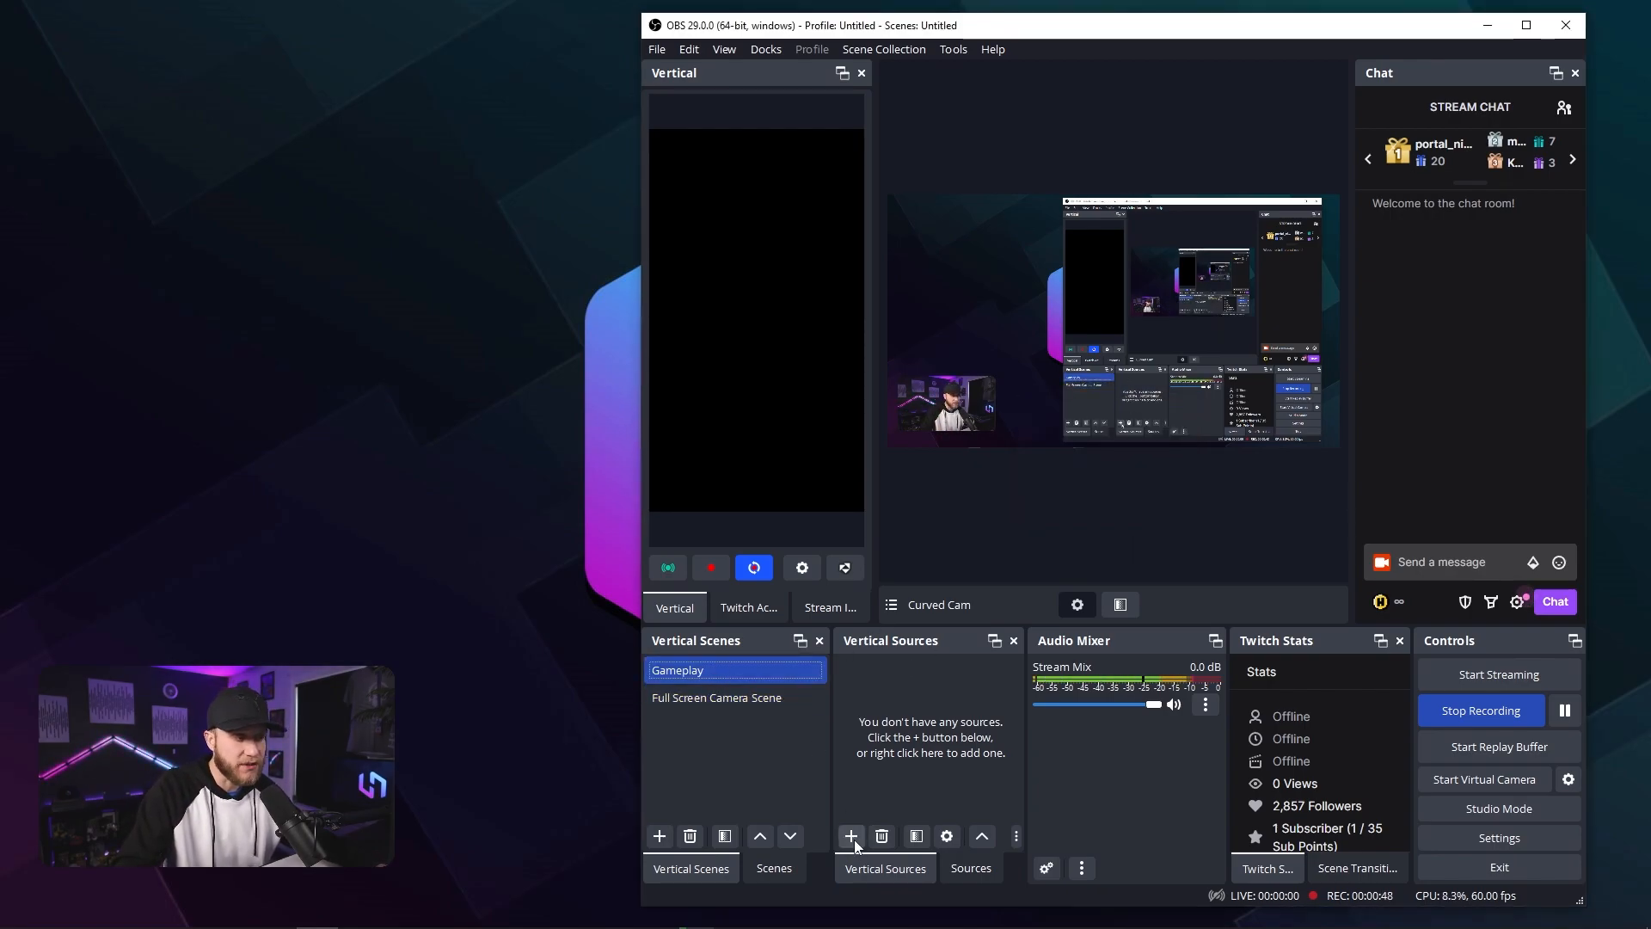
Step: Add the existing Display Capture to Gameplay and rotate it 90 degrees counter-clockwise
{"action": "left_click", "coordinate": [851, 835]}
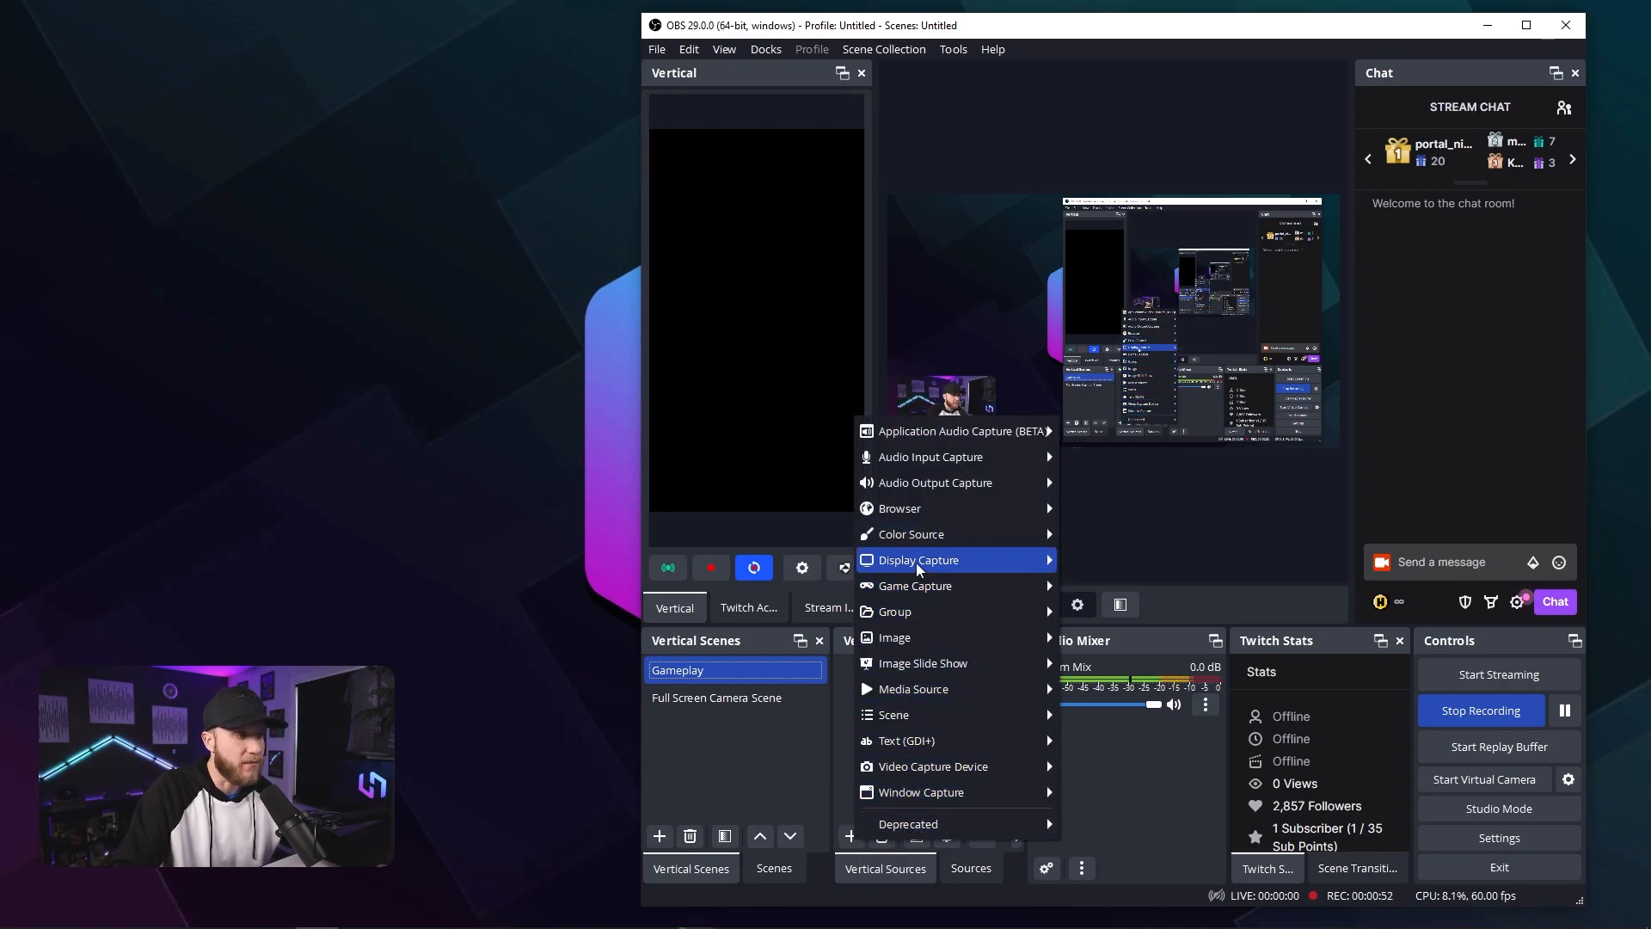
{"action": "mouse_move", "coordinate": [916, 559]}
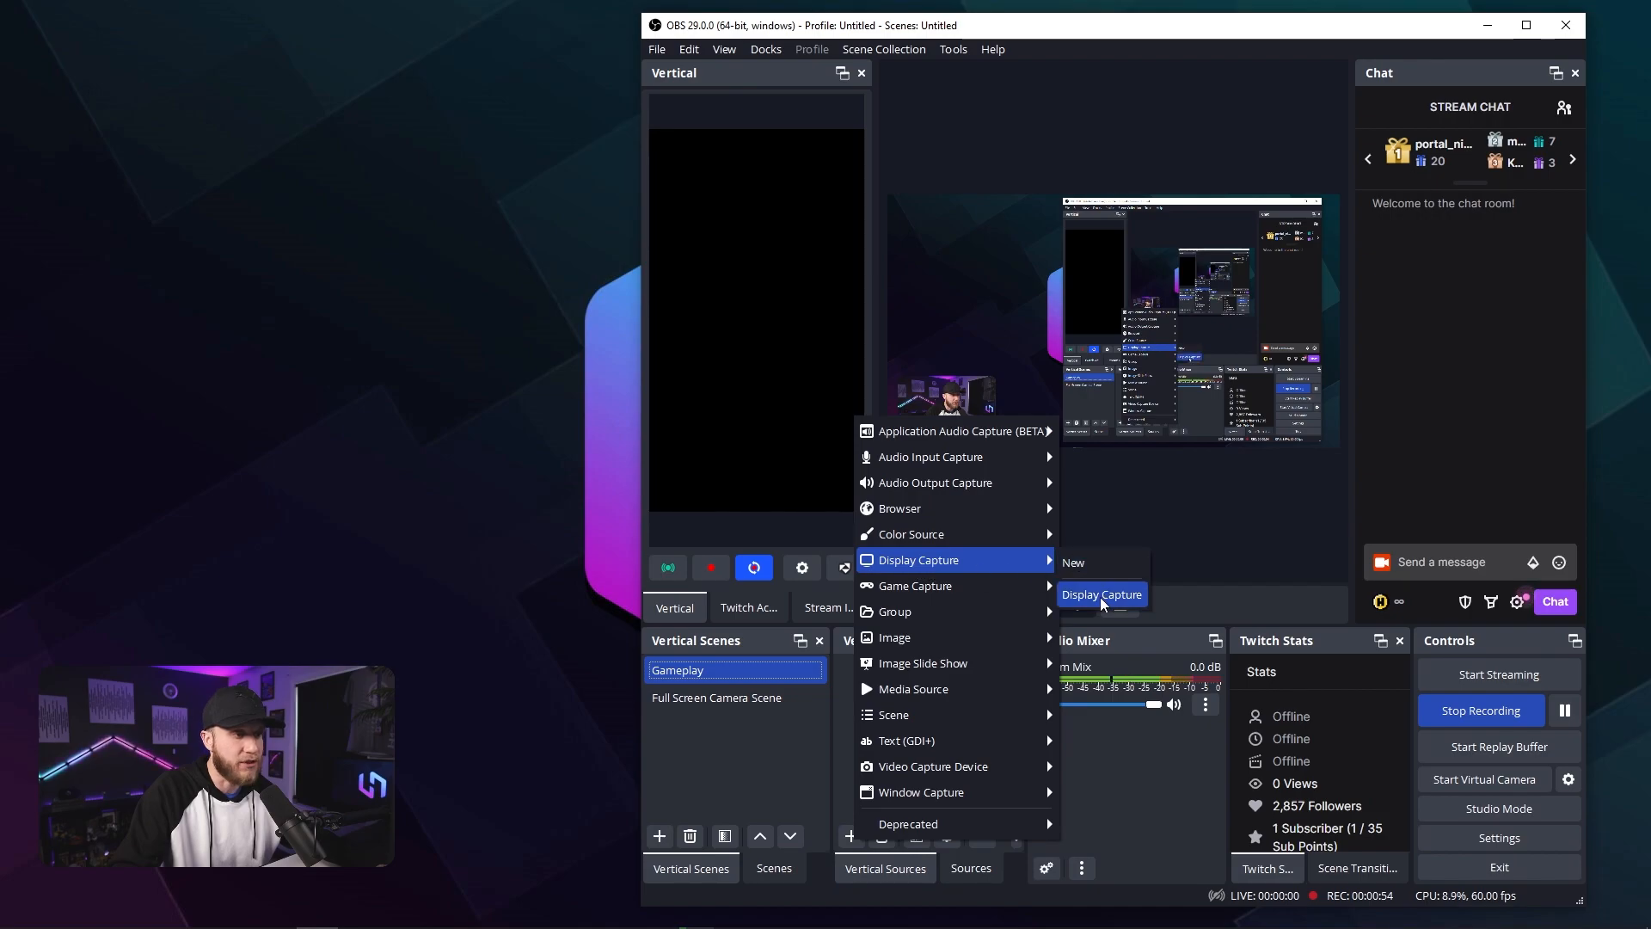
{"action": "left_click", "coordinate": [1101, 593]}
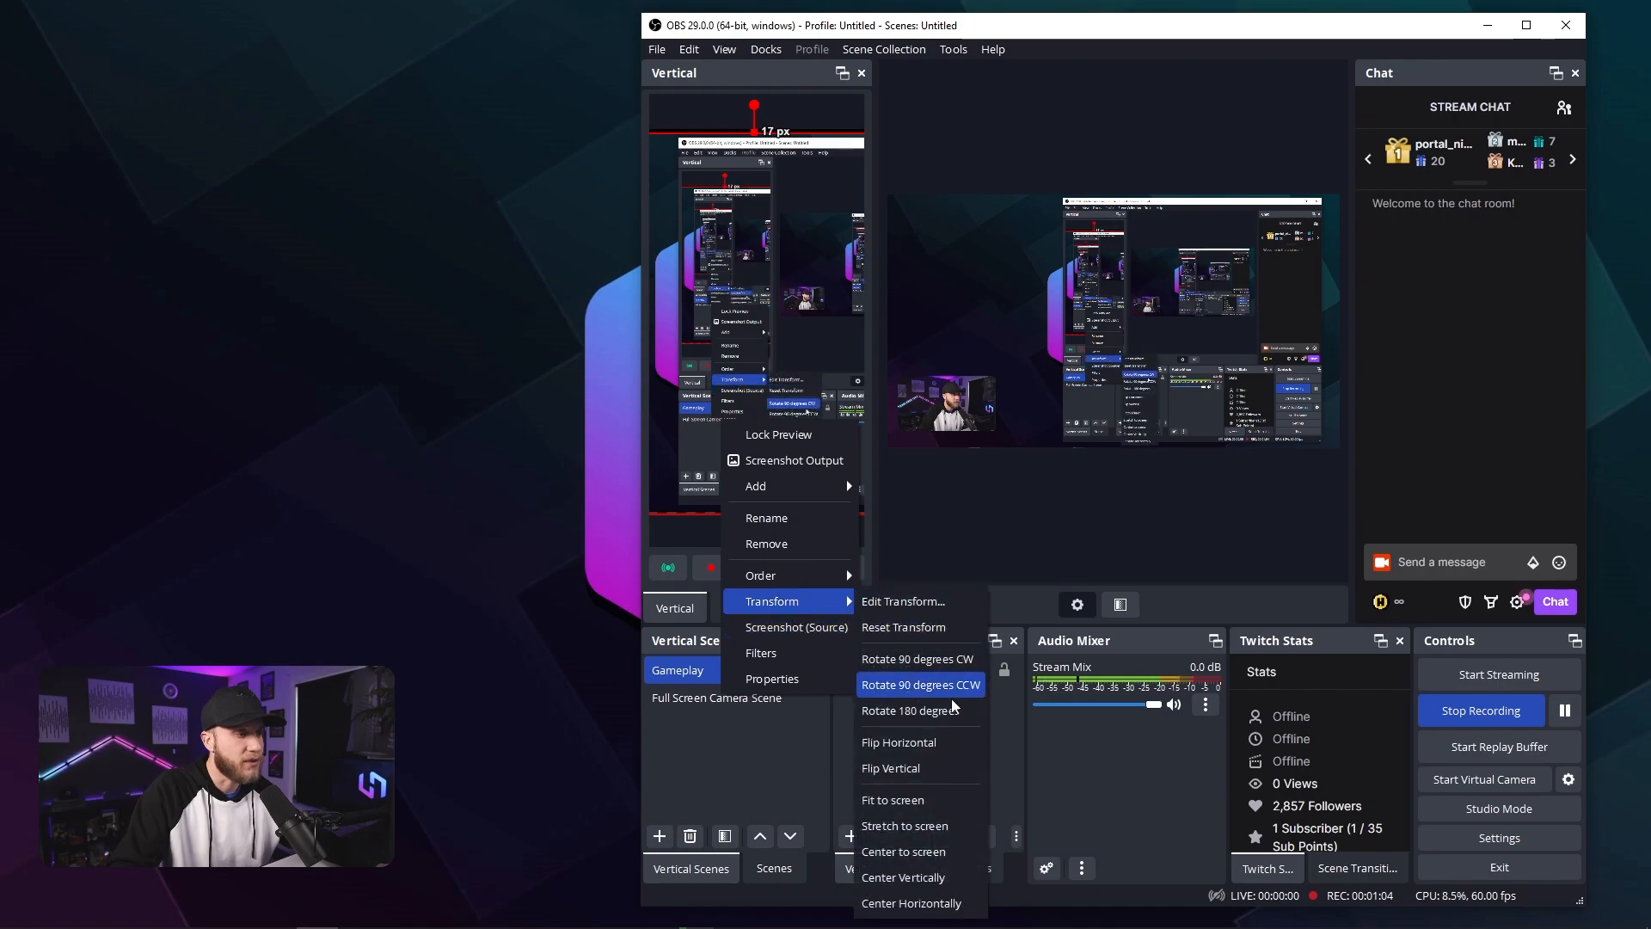
{"action": "left_click", "coordinate": [917, 683]}
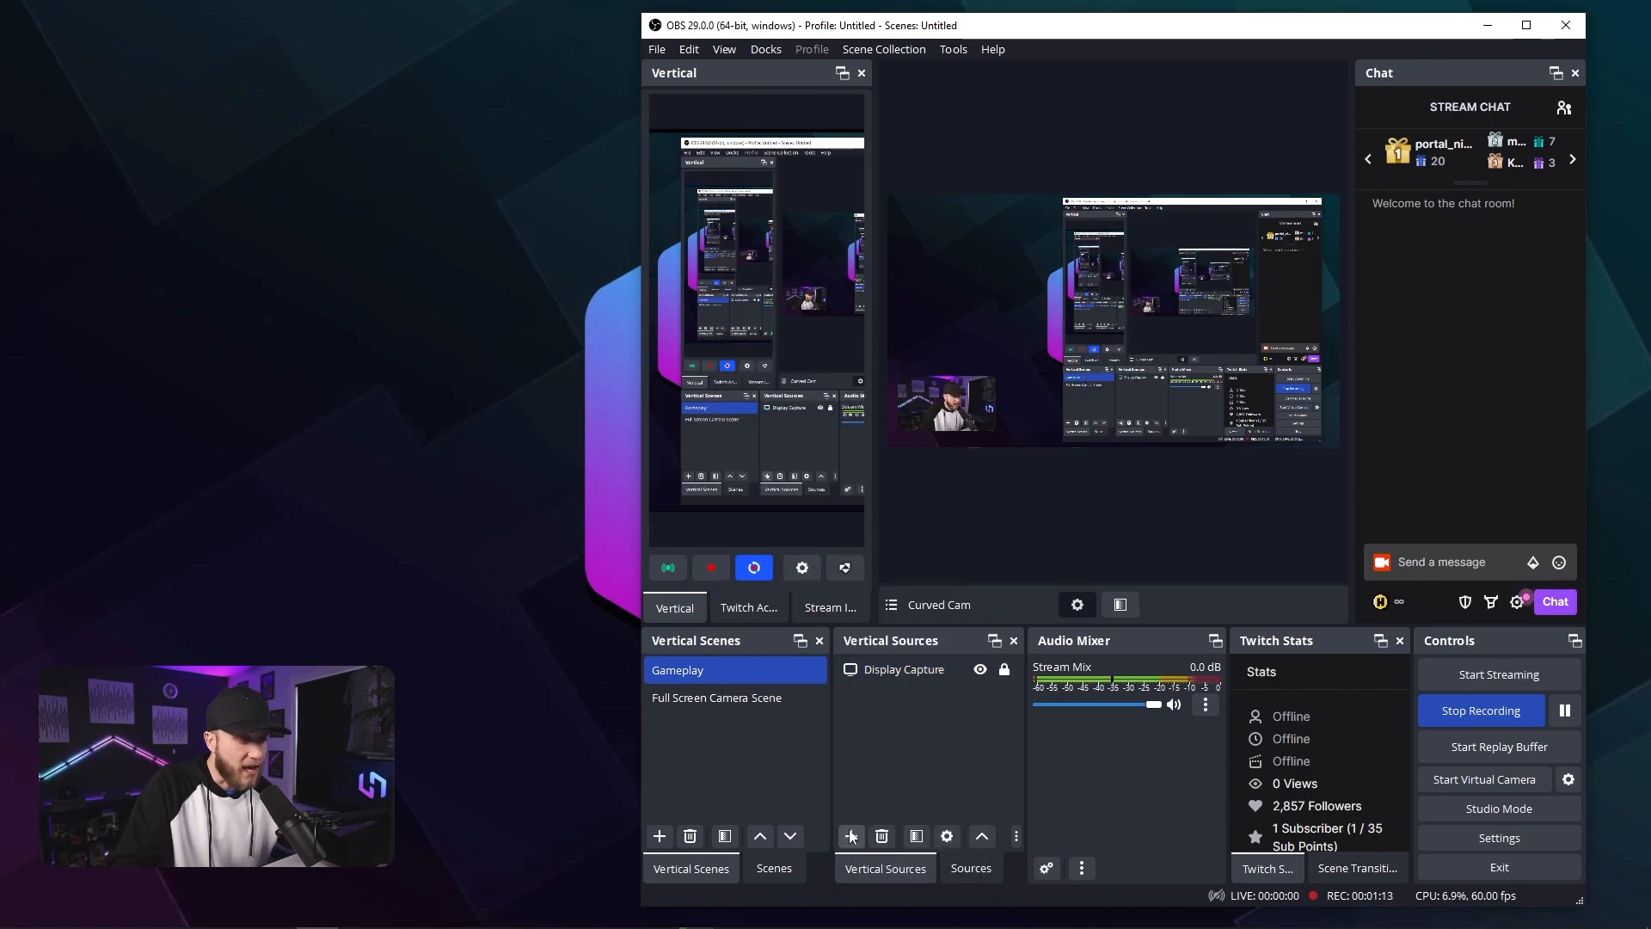
Step: Add the Canon DSLR video capture device and the Alerts source to Gameplay
{"action": "left_click", "coordinate": [851, 836]}
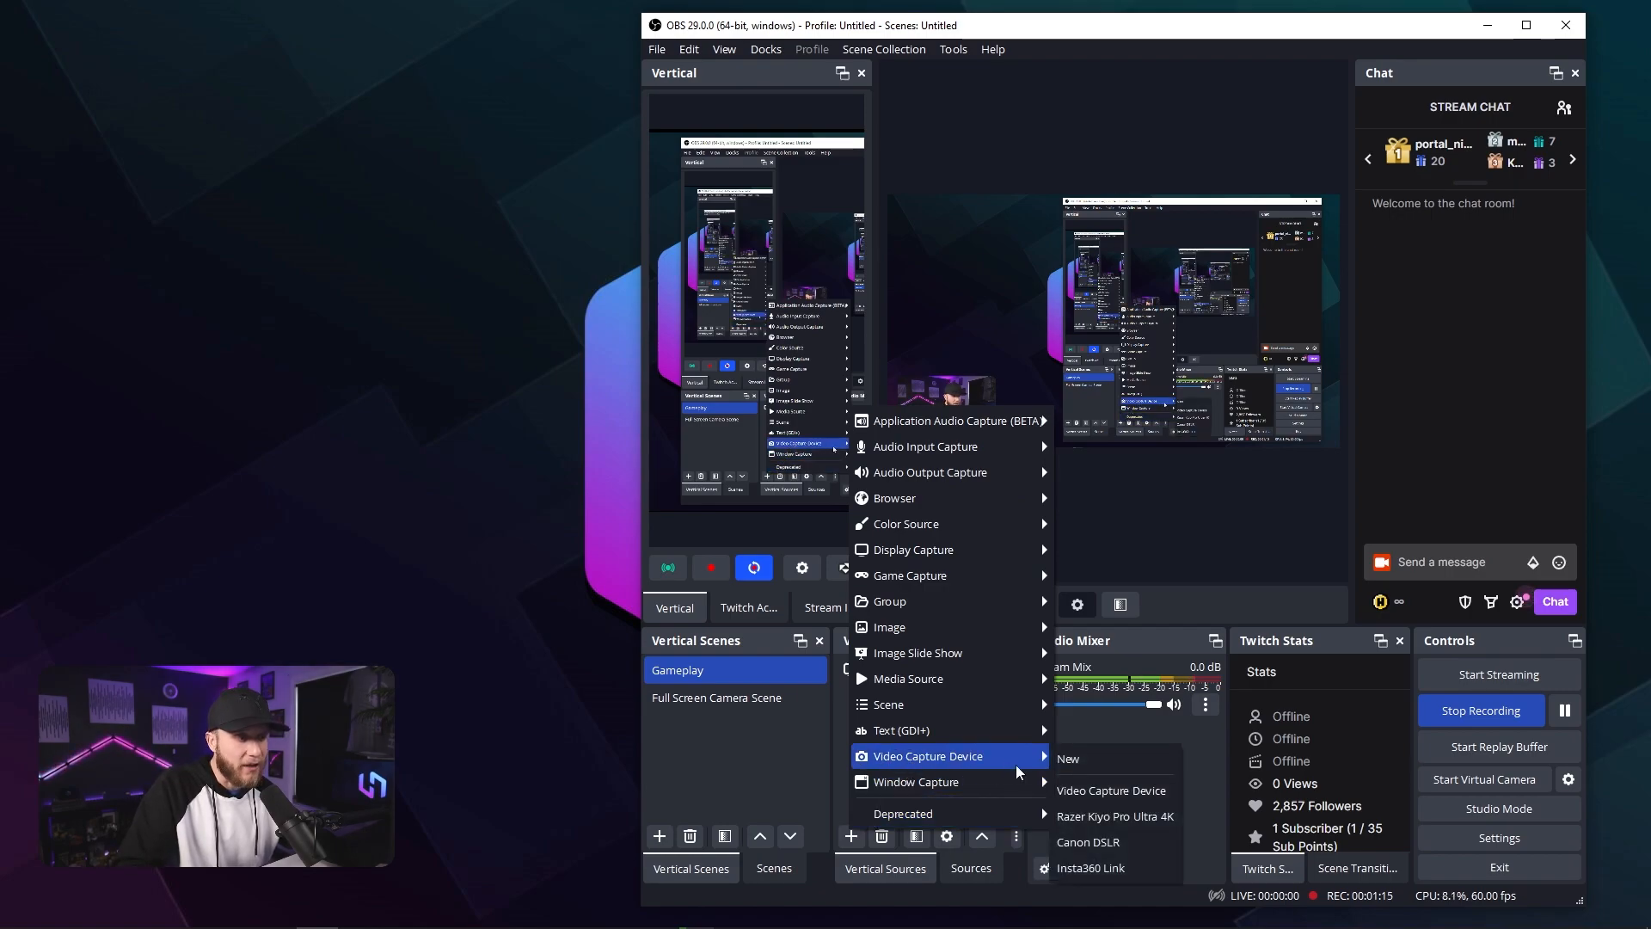
{"action": "left_click", "coordinate": [1087, 841]}
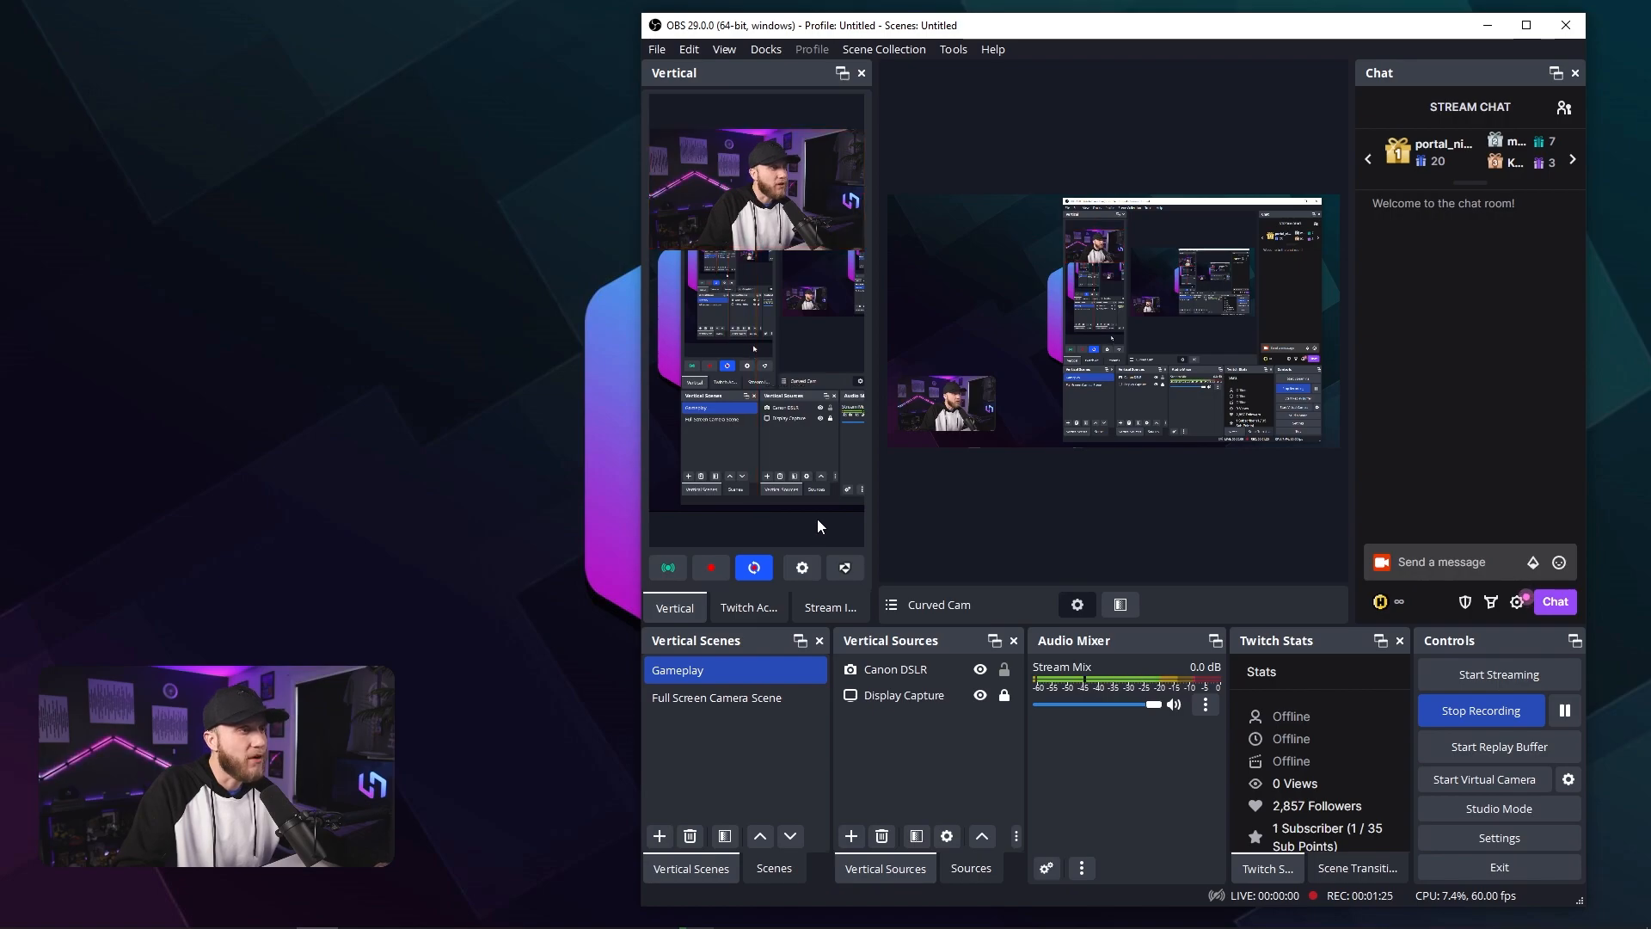
{"action": "left_click", "coordinate": [850, 836]}
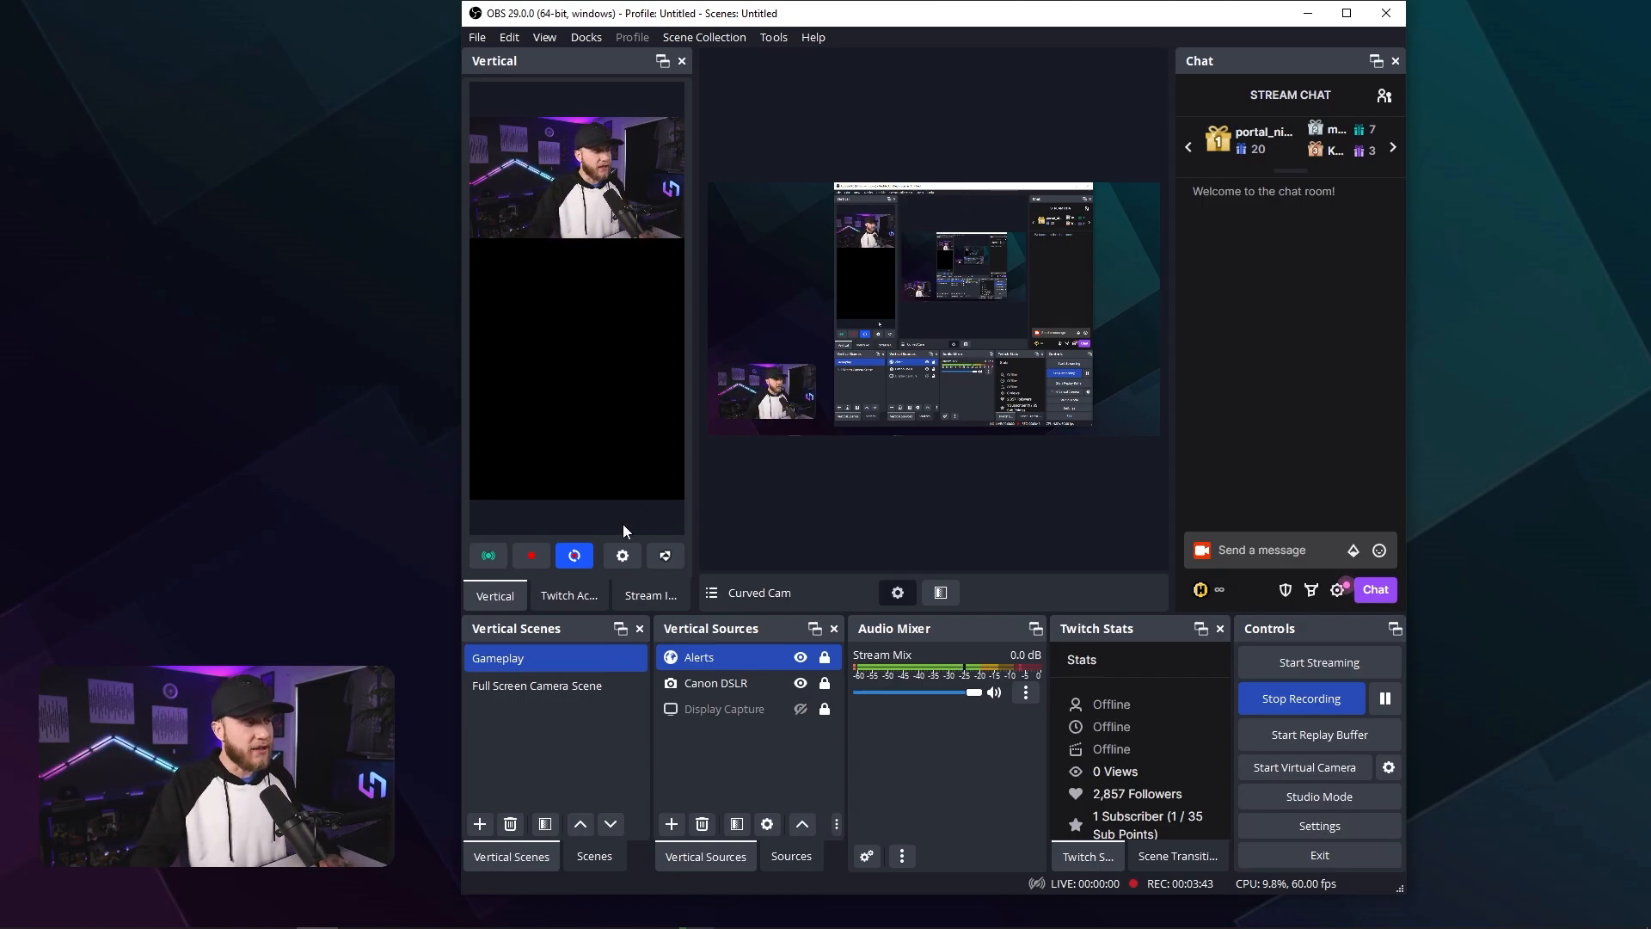
Step: Bring up the Vertical Settings dialog showing the 1080x1920 canvas and backtrack options
{"action": "left_click", "coordinate": [622, 555]}
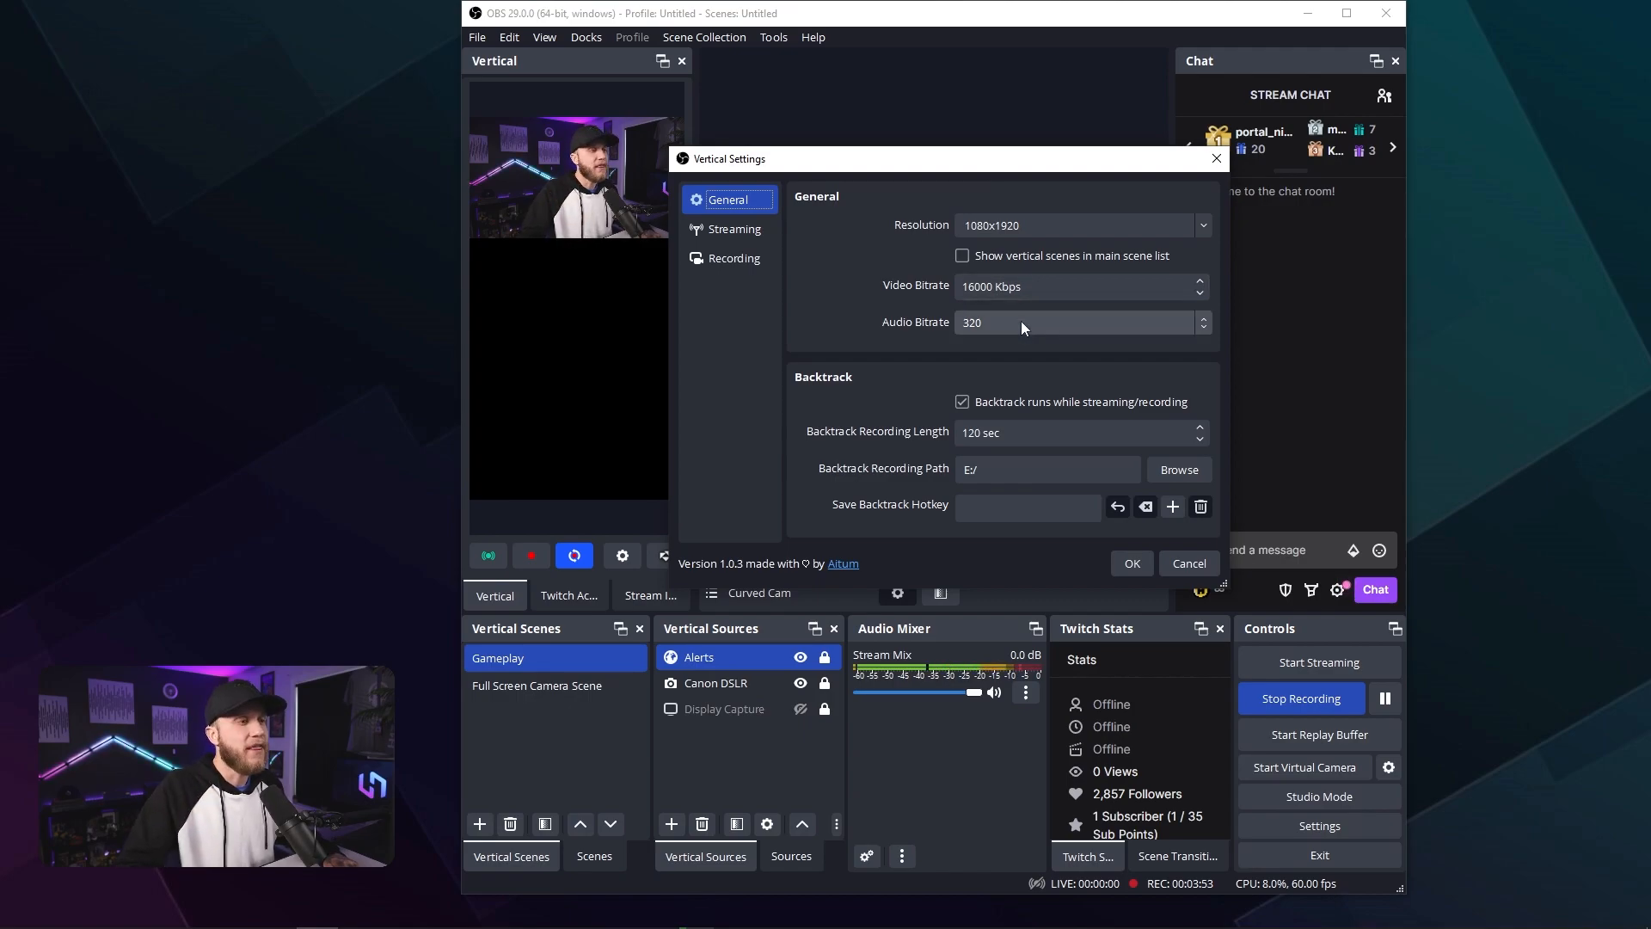
{"action": "mouse_move", "coordinate": [1256, 287]}
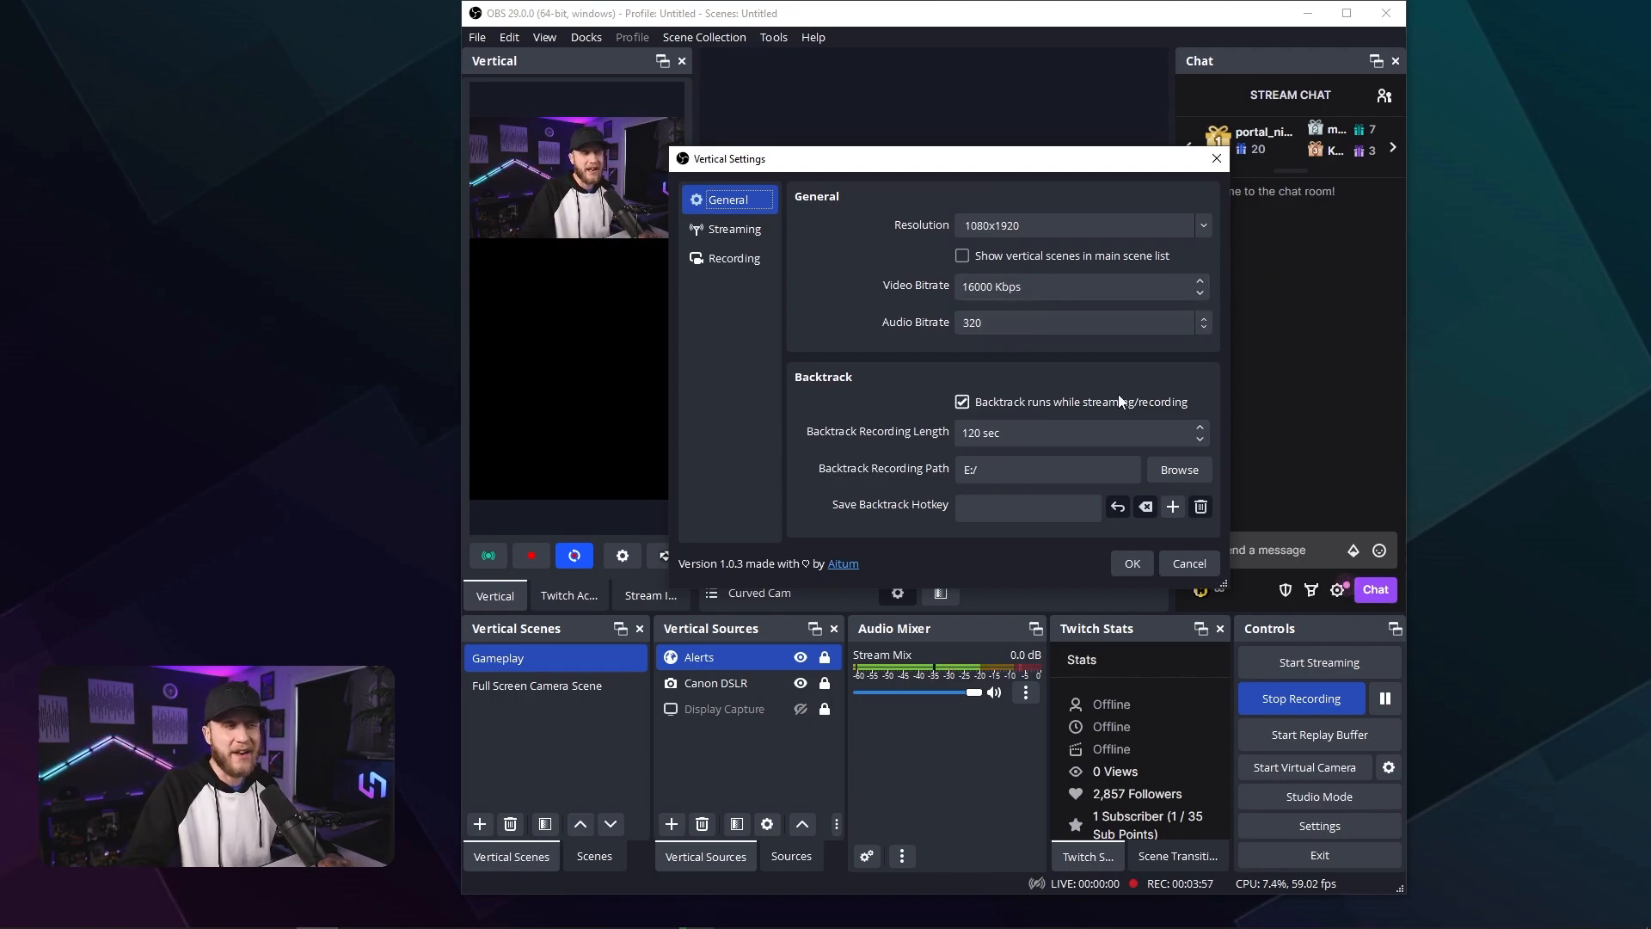
{"action": "mouse_move", "coordinate": [837, 406]}
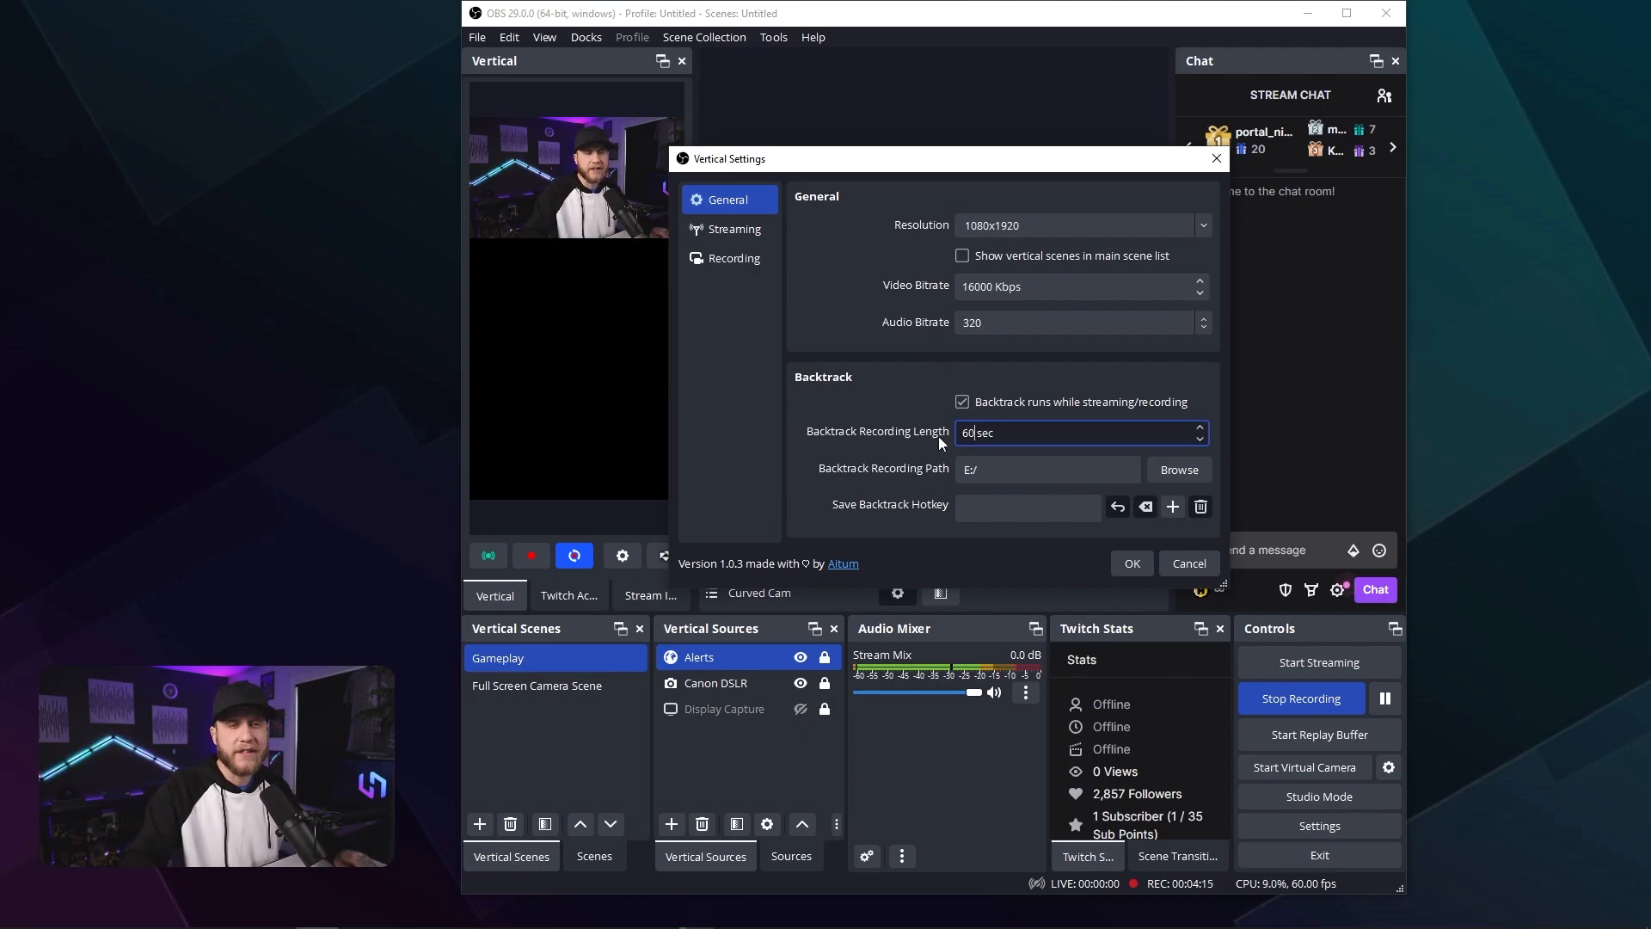
{"action": "mouse_move", "coordinate": [1178, 469]}
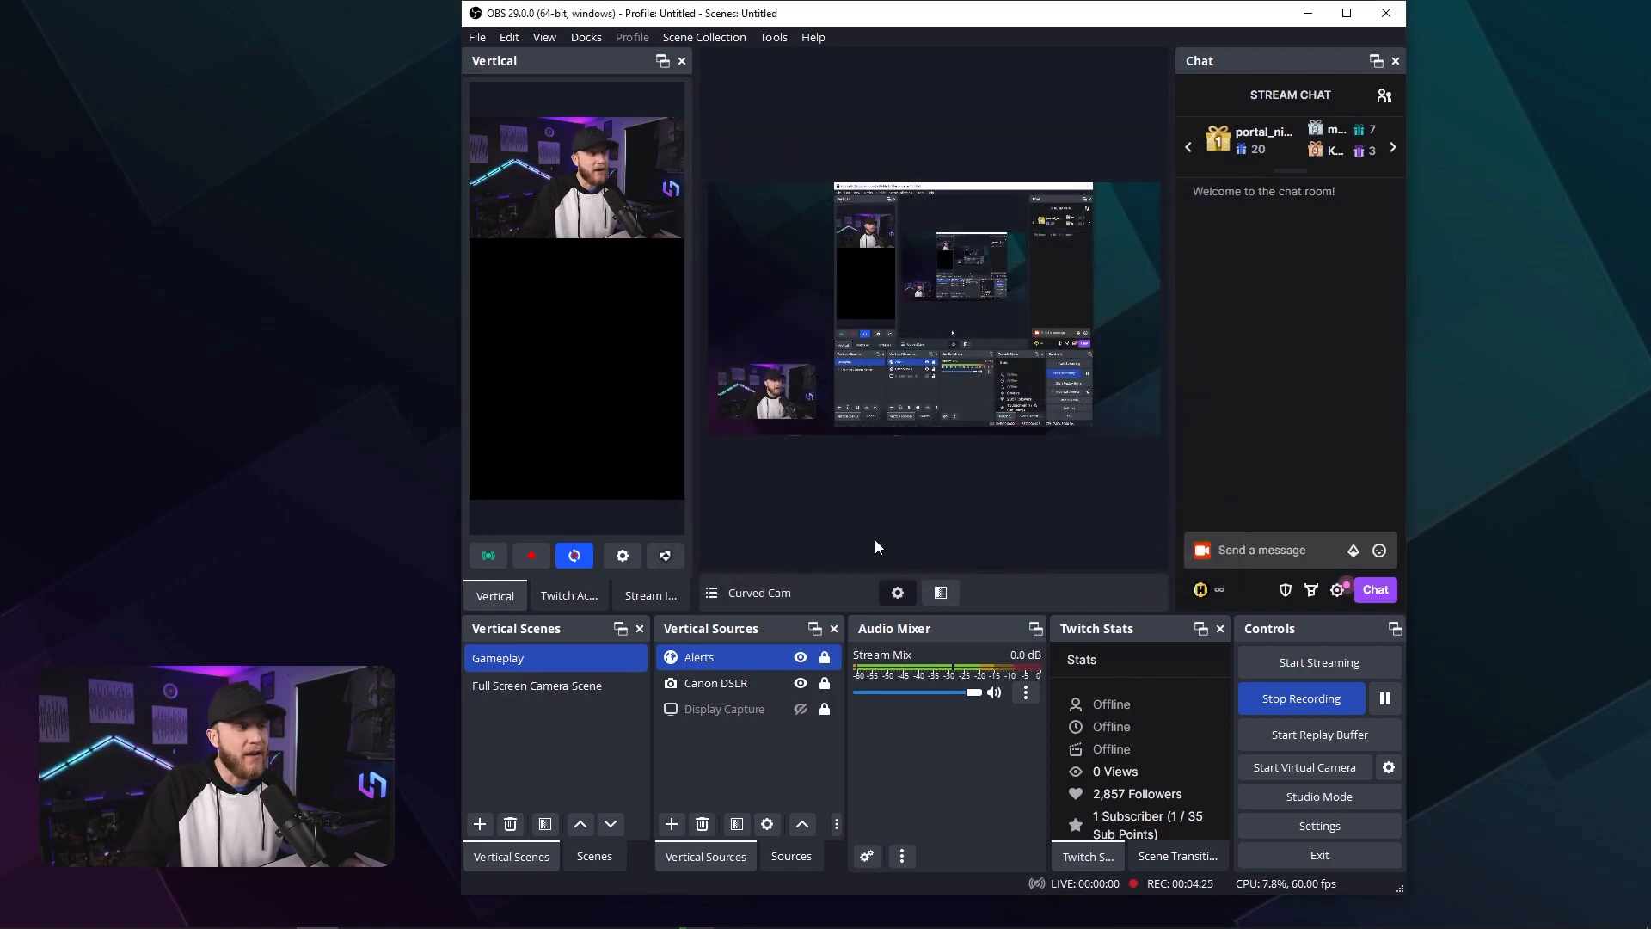
{"action": "mouse_move", "coordinate": [767, 504]}
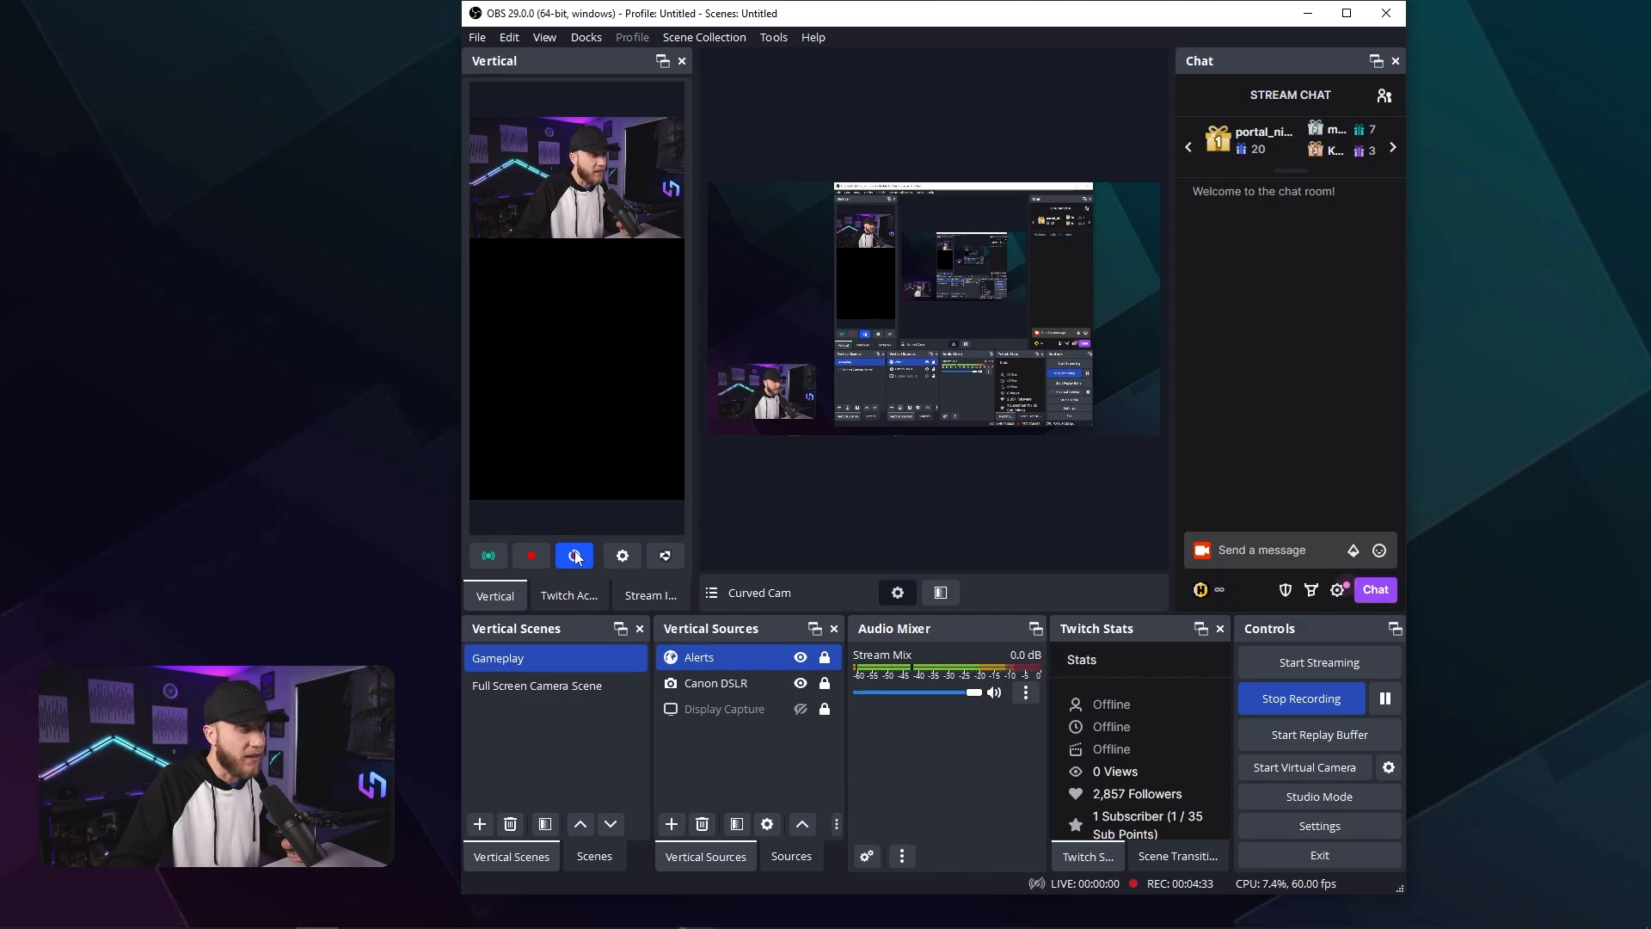
{"action": "mouse_move", "coordinate": [575, 556]}
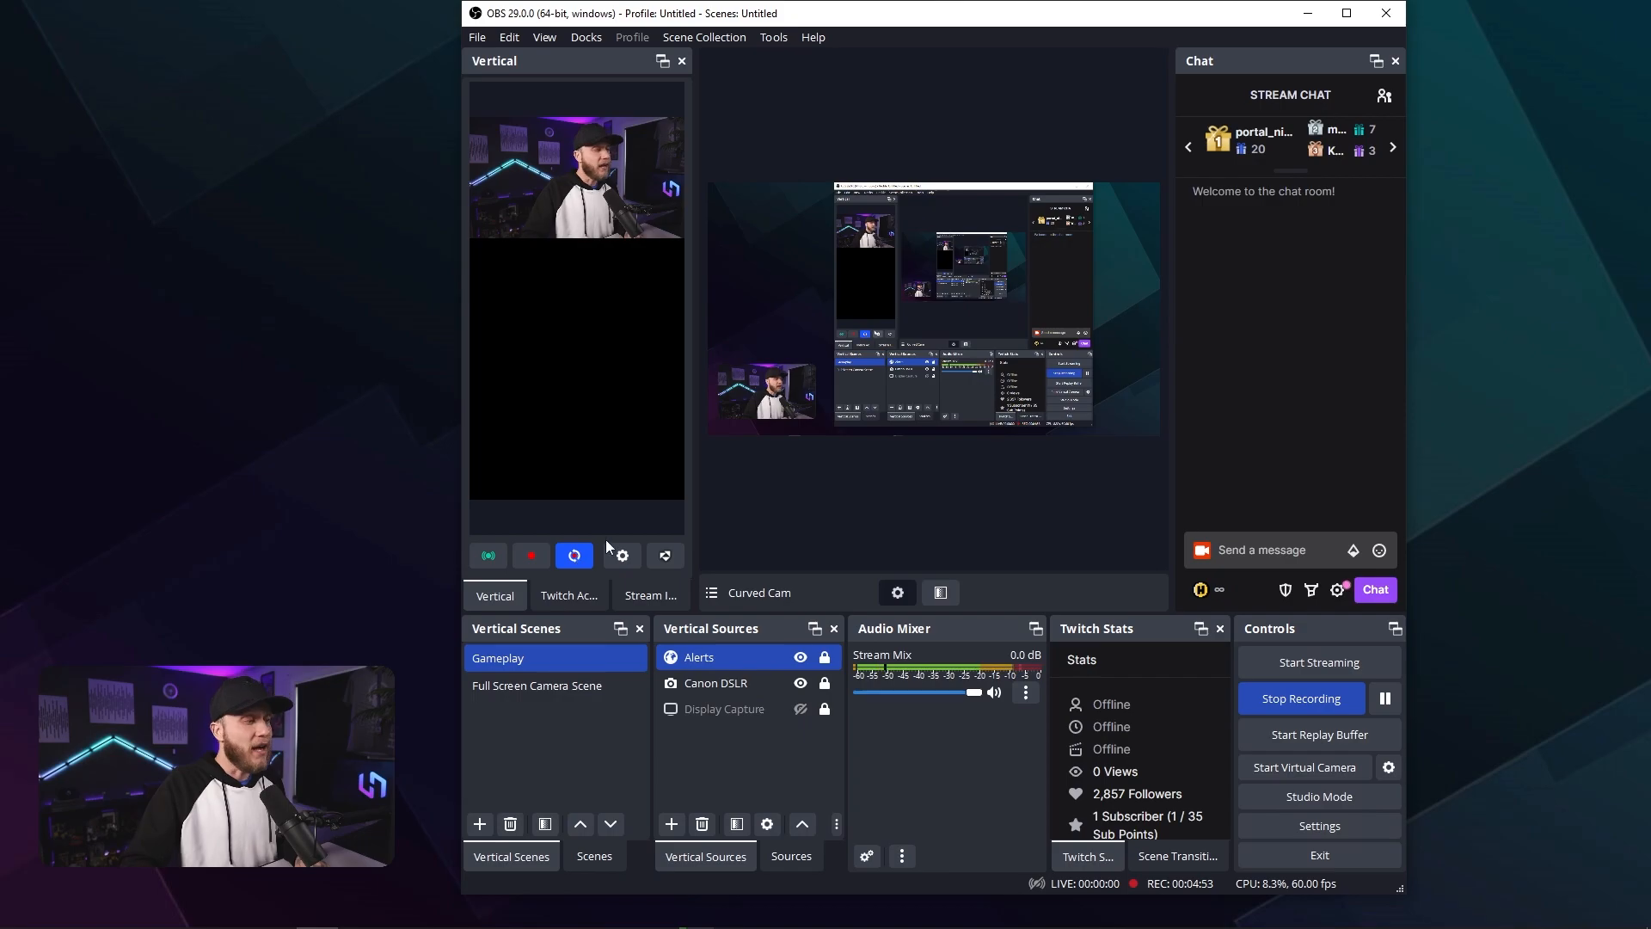
{"action": "mouse_move", "coordinate": [487, 556]}
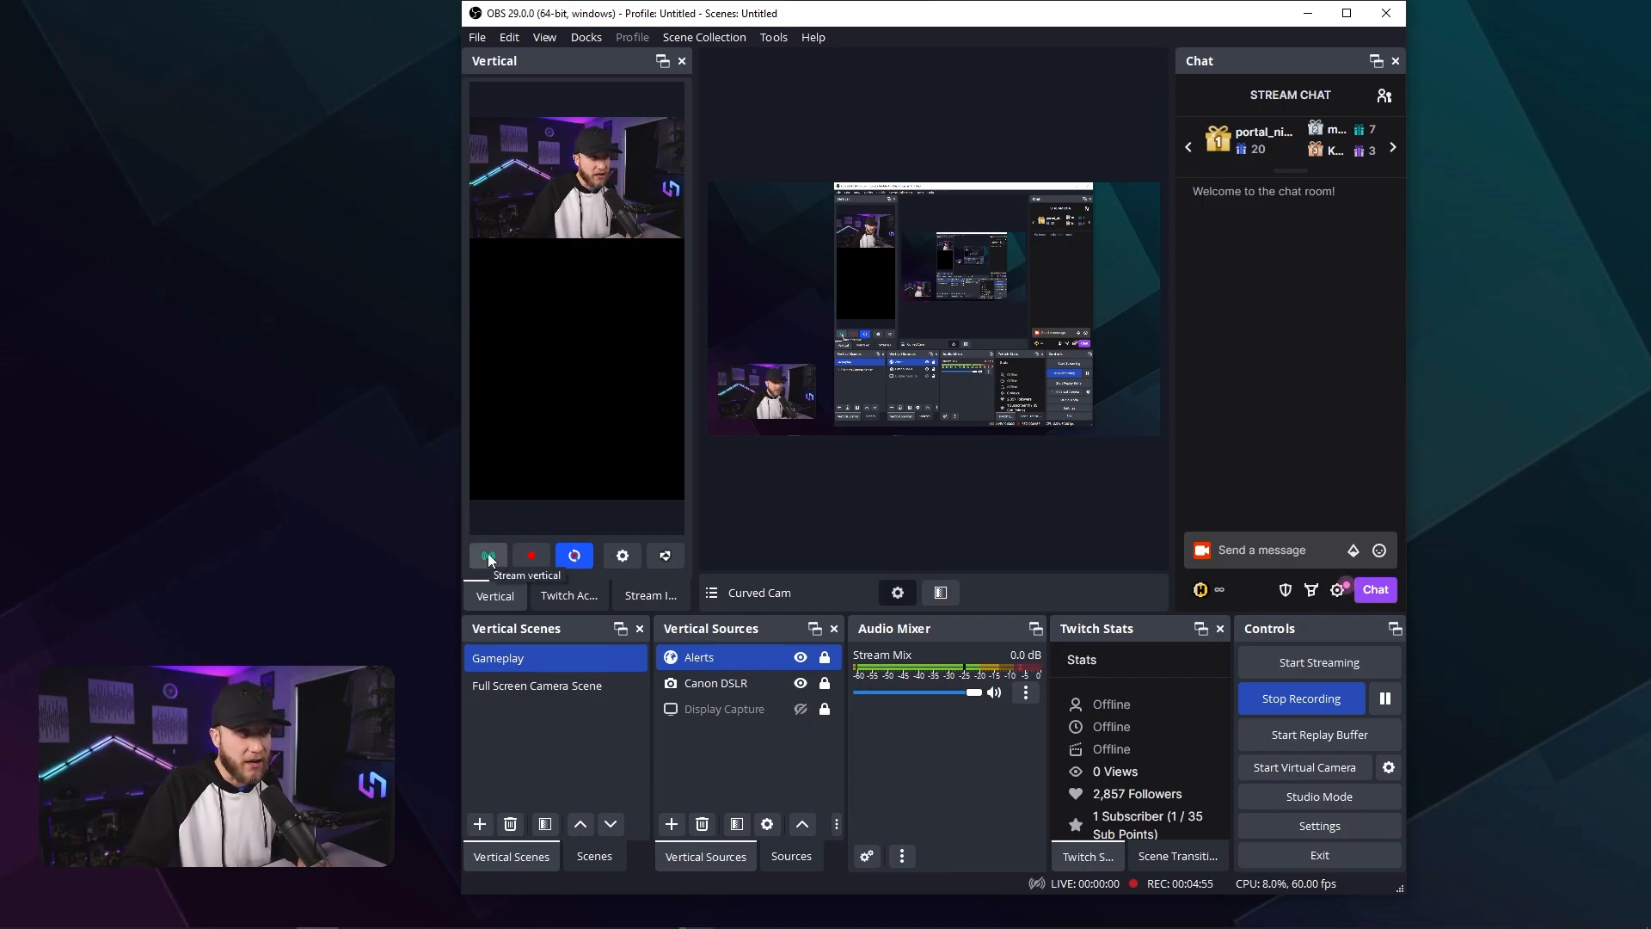
{"action": "mouse_move", "coordinate": [531, 555]}
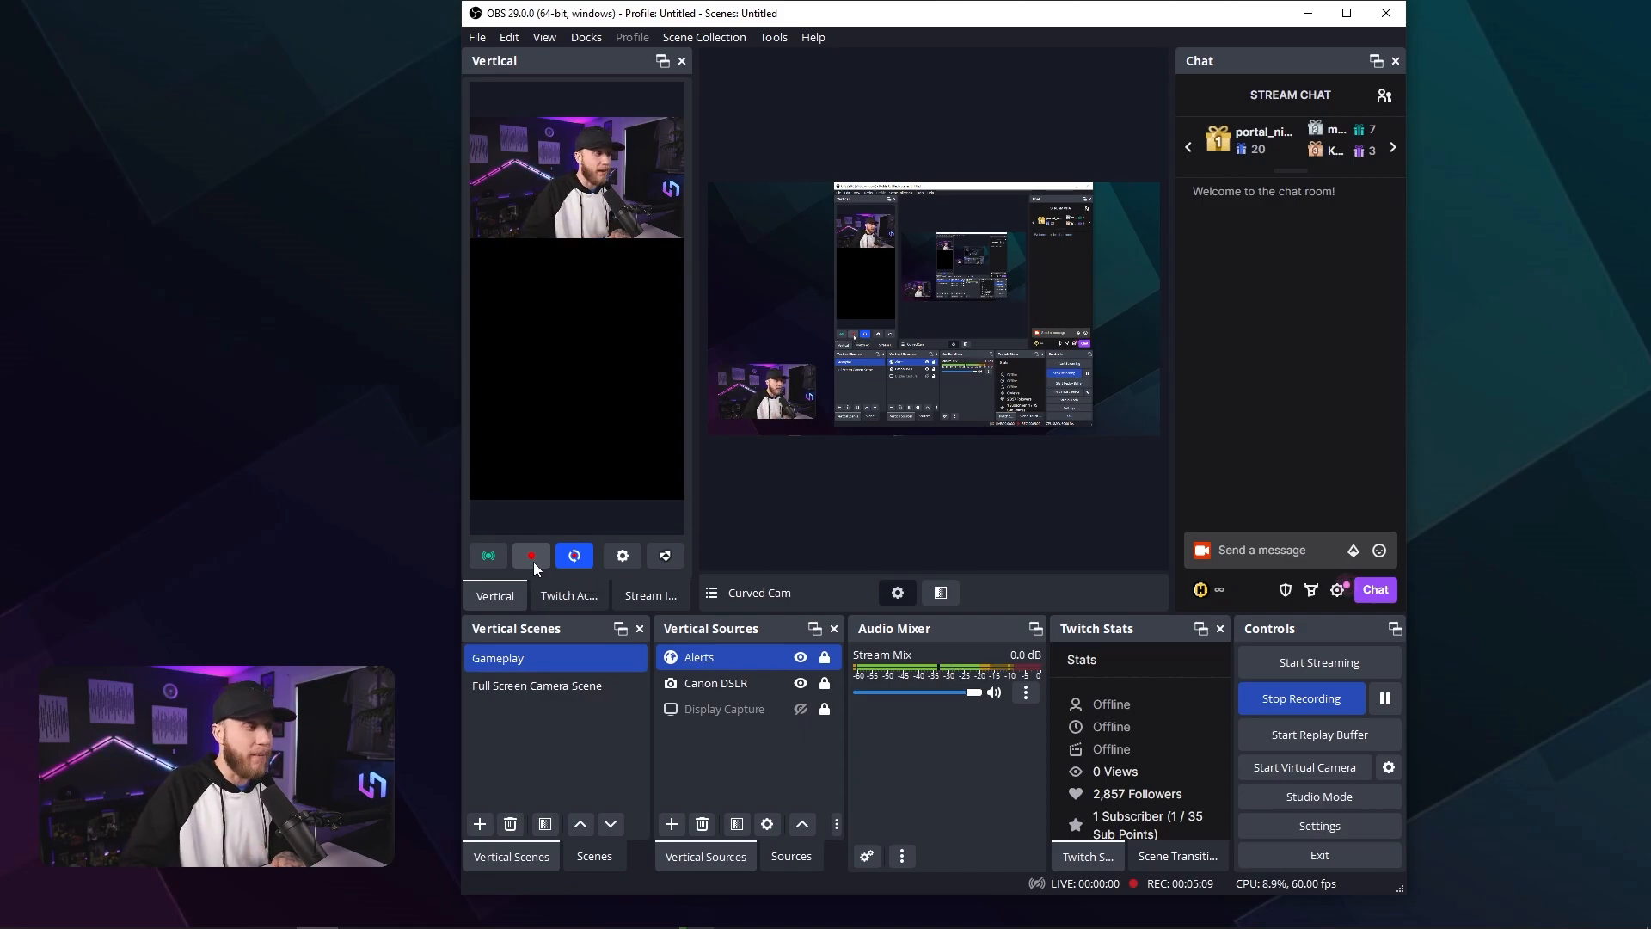
{"action": "mouse_move", "coordinate": [486, 556]}
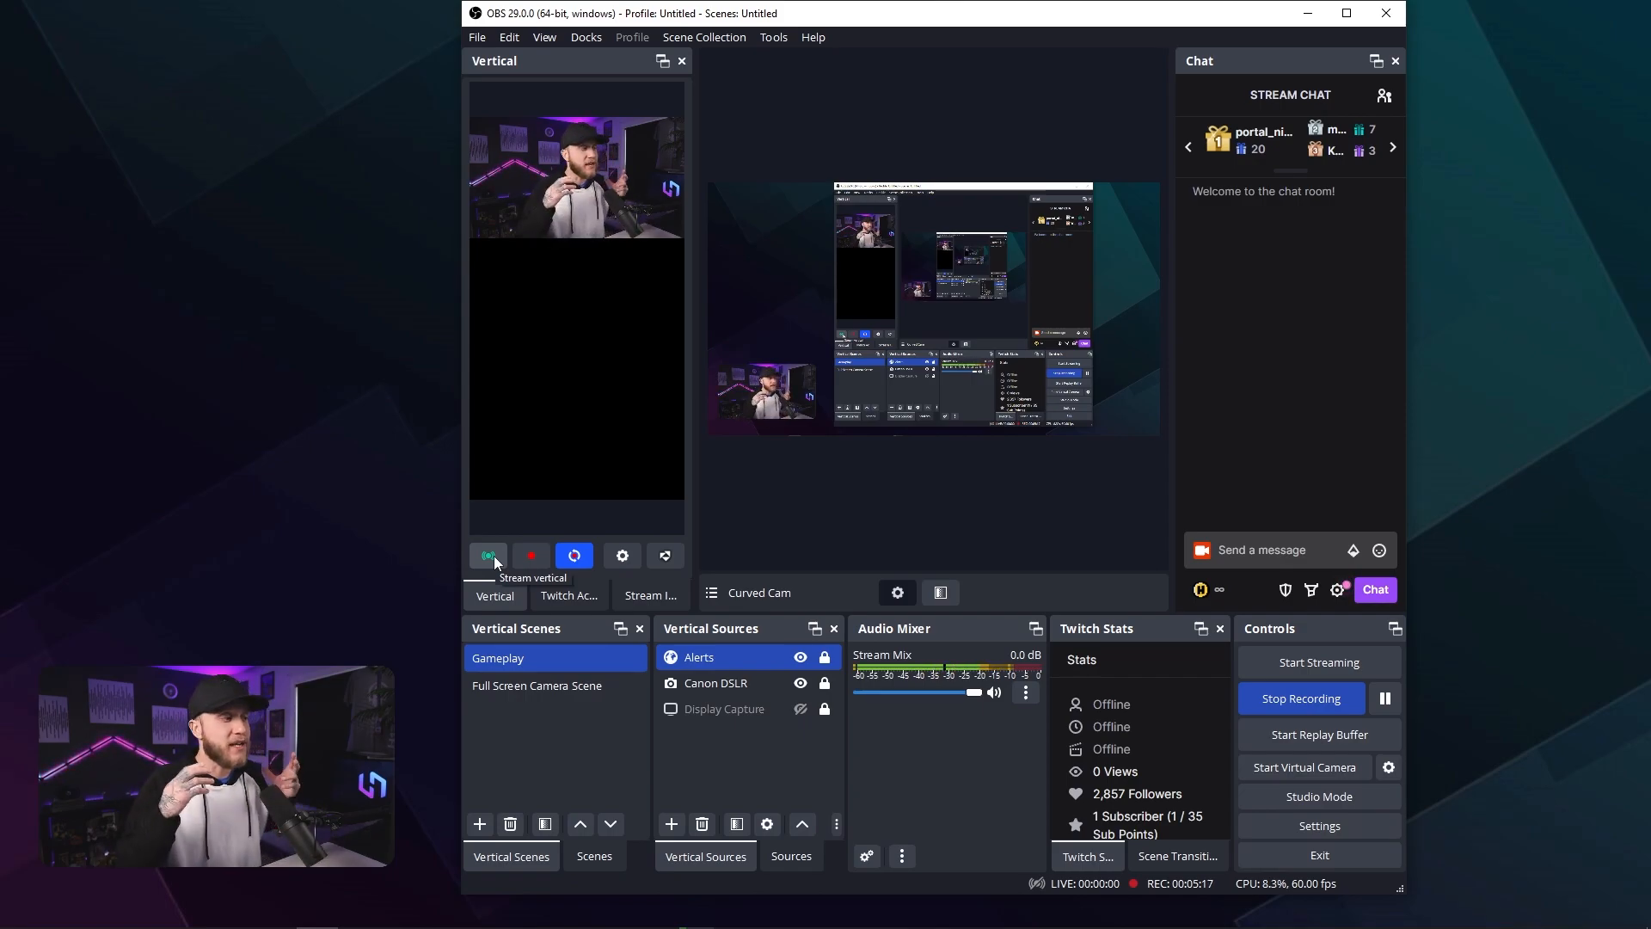
{"action": "left_click", "coordinate": [621, 555]}
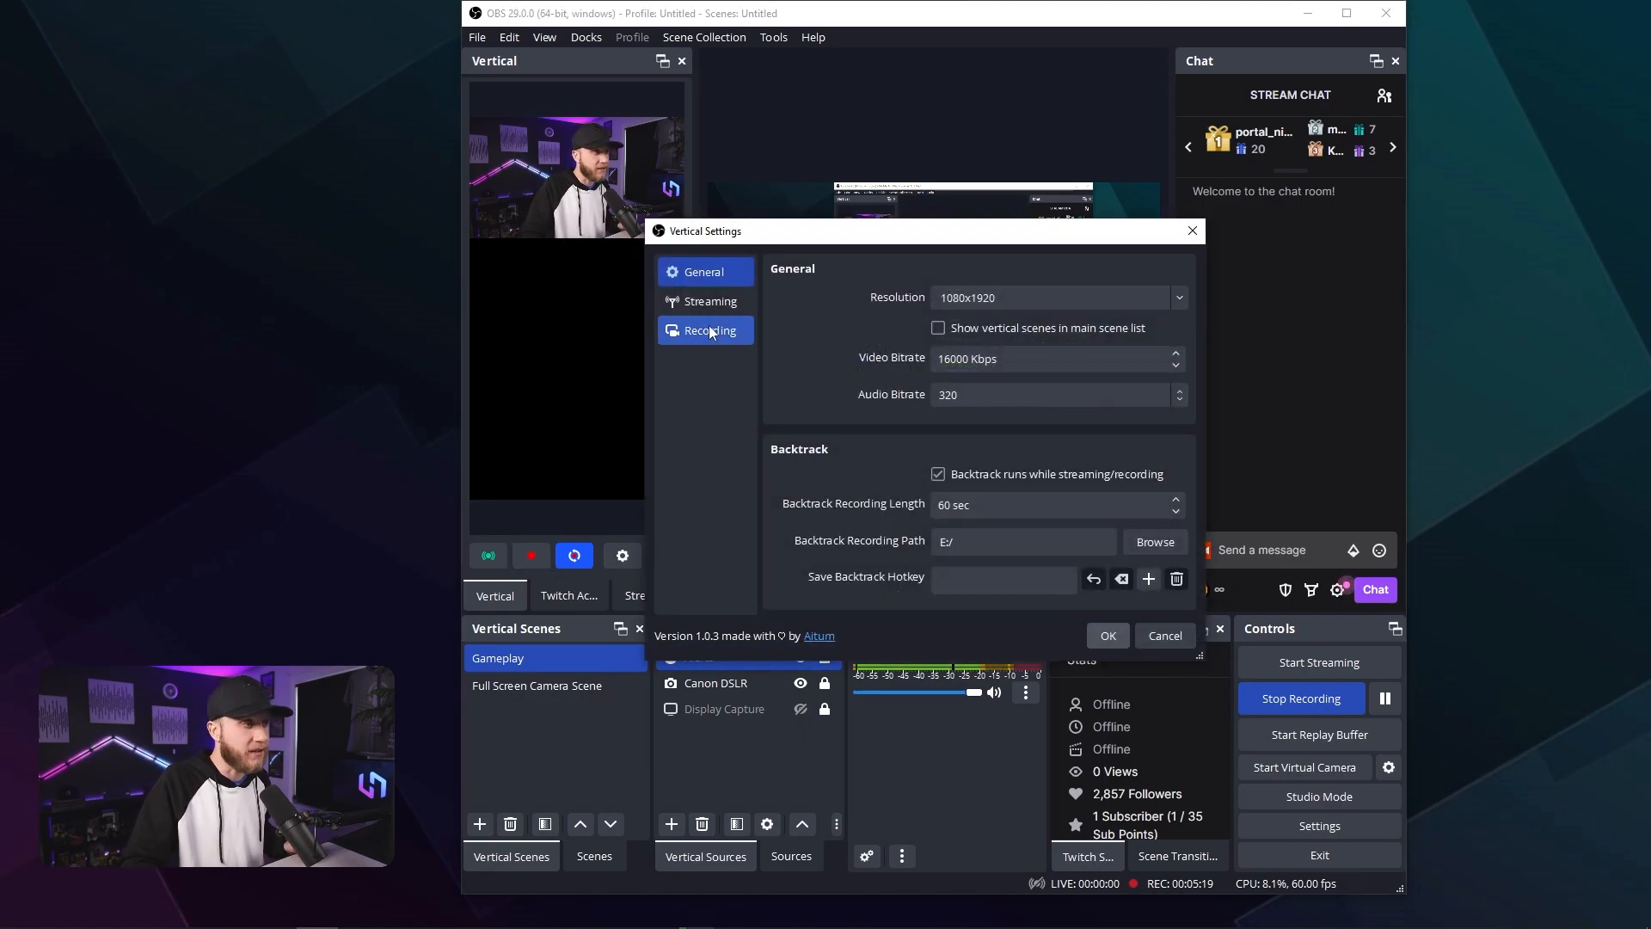
{"action": "left_click", "coordinate": [709, 301]}
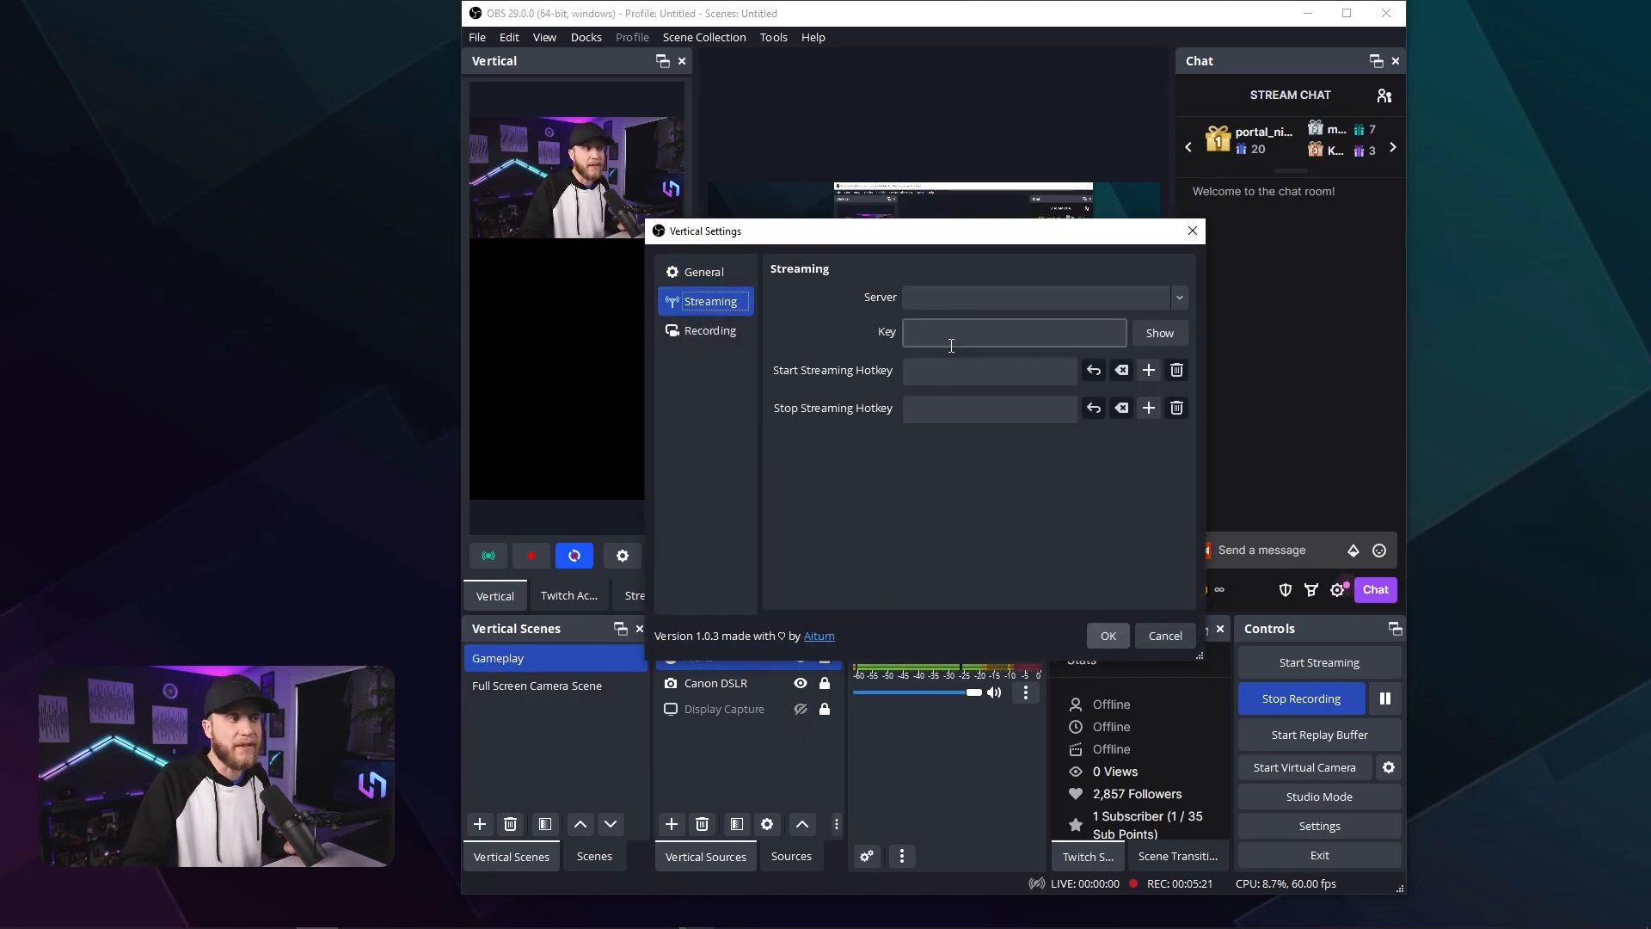
{"action": "left_click", "coordinate": [1162, 635]}
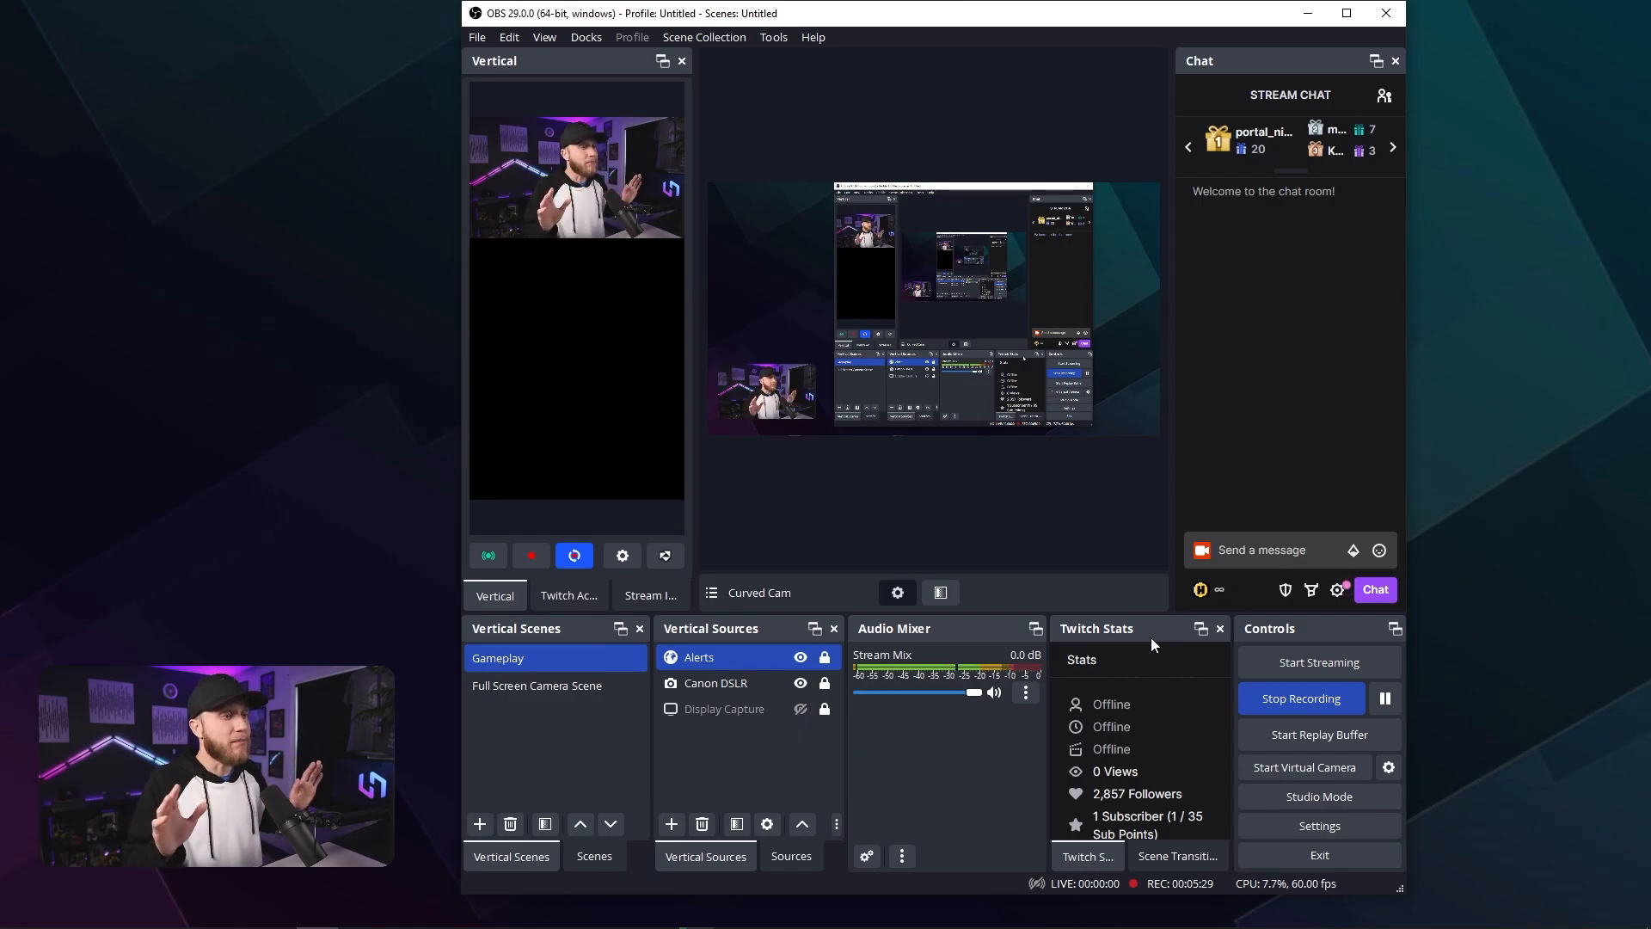
{"action": "mouse_move", "coordinate": [809, 735]}
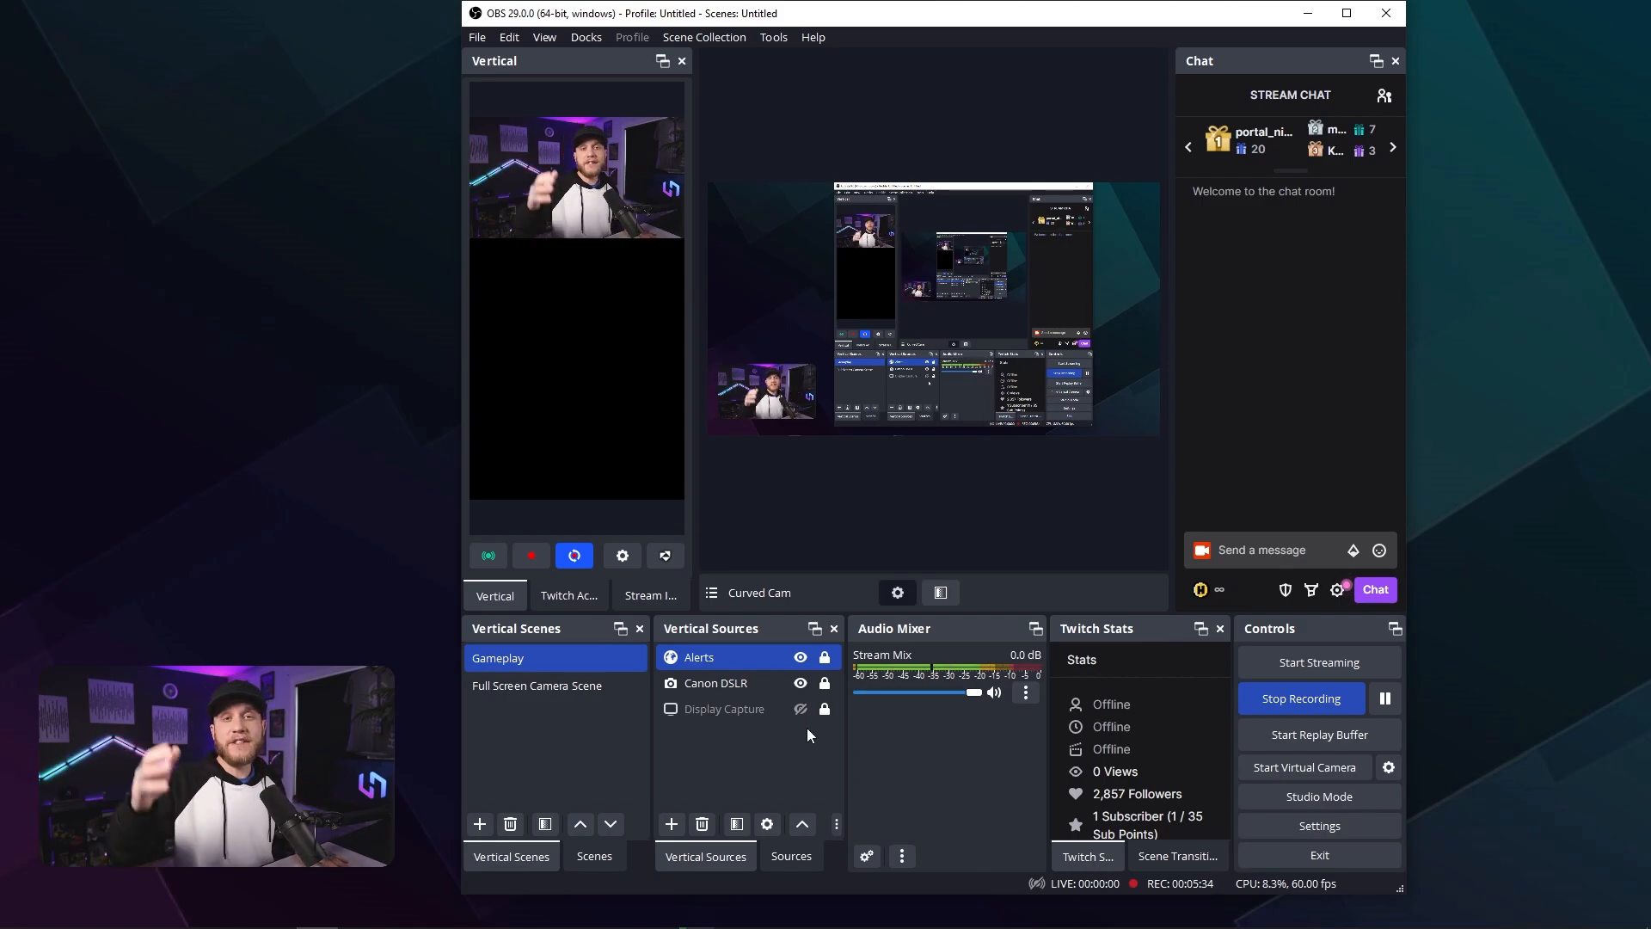
Step: Add the Canon DSLR to Full Screen Camera Scene, center it on the canvas, and return to Gameplay
{"action": "left_click", "coordinate": [537, 685]}
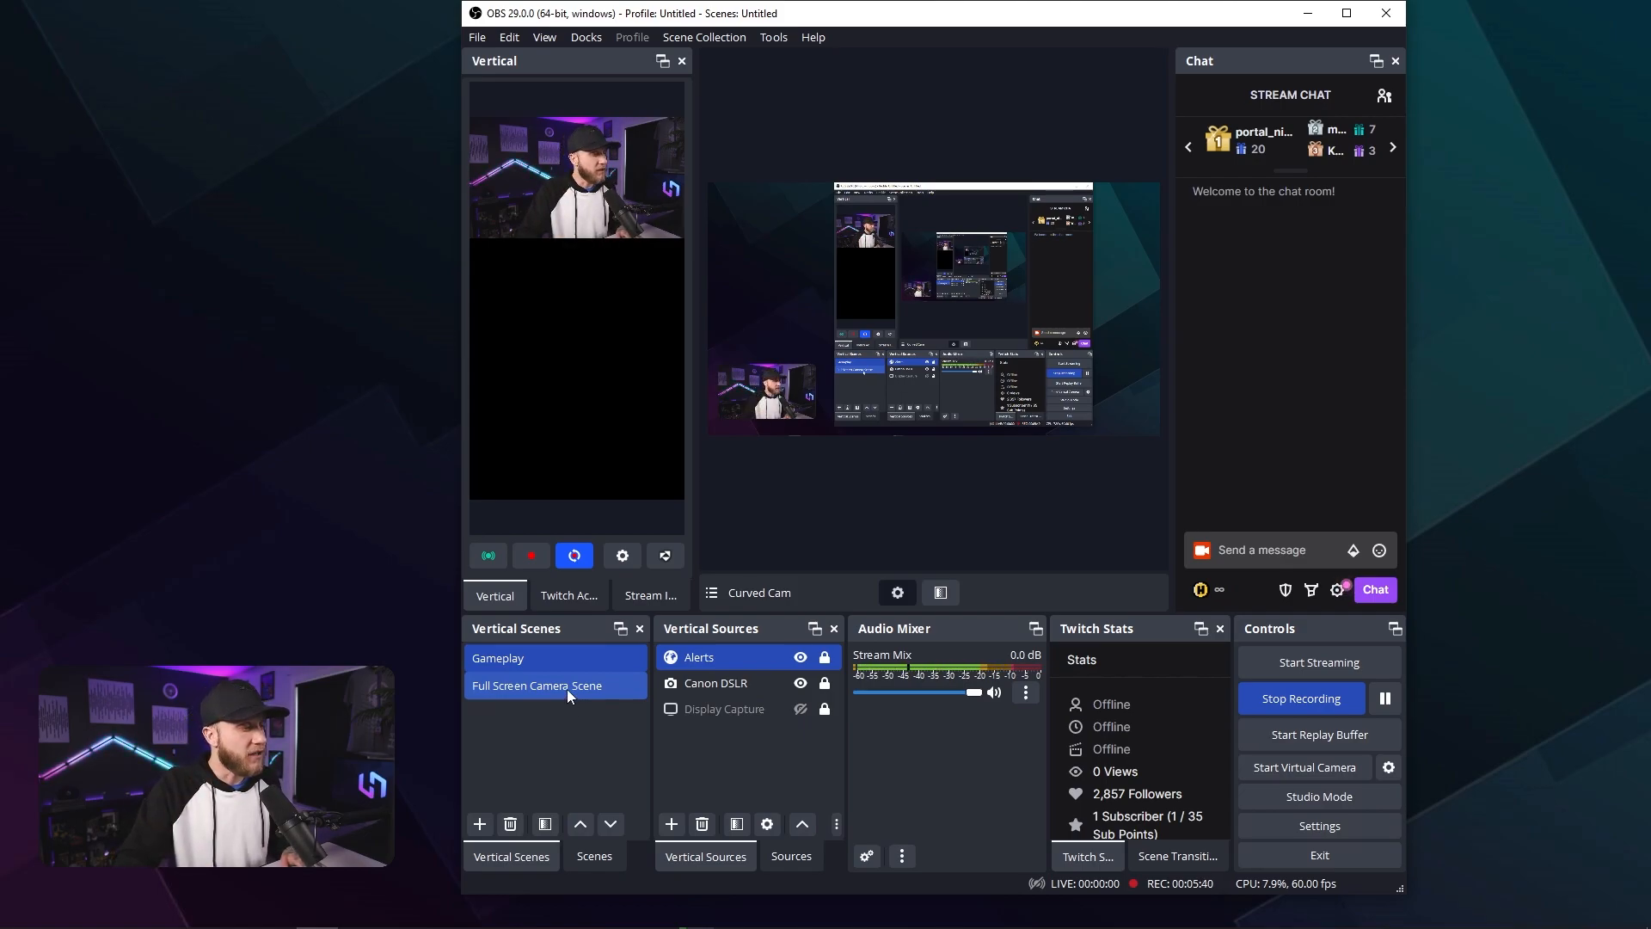
{"action": "left_click", "coordinate": [537, 684]}
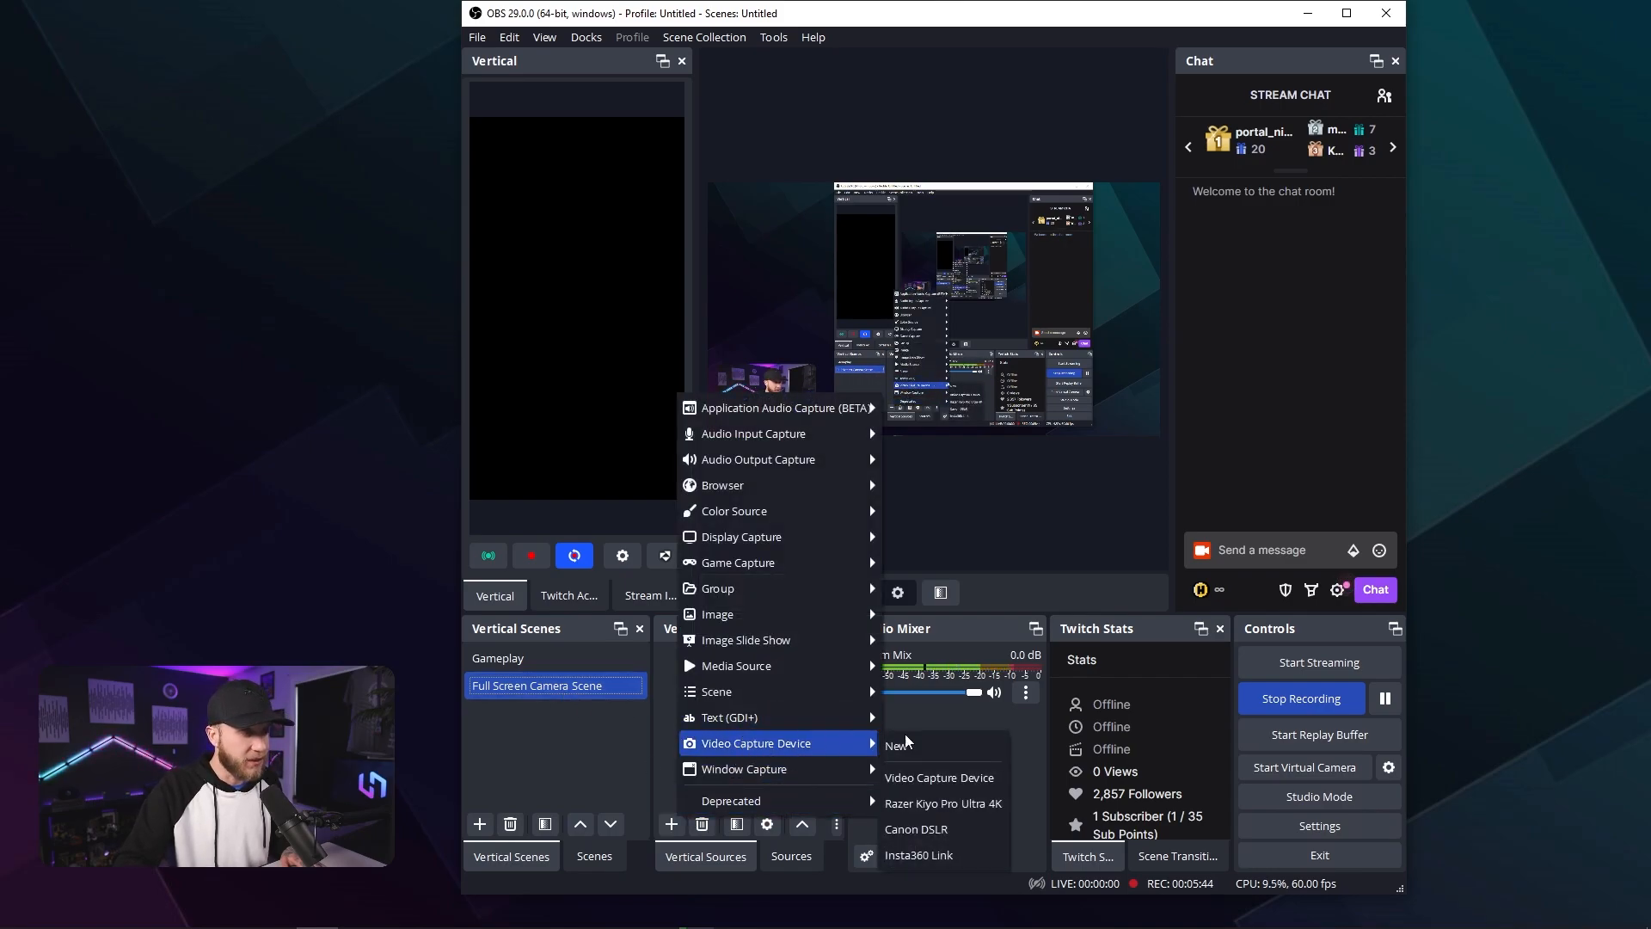
{"action": "left_click", "coordinate": [915, 829]}
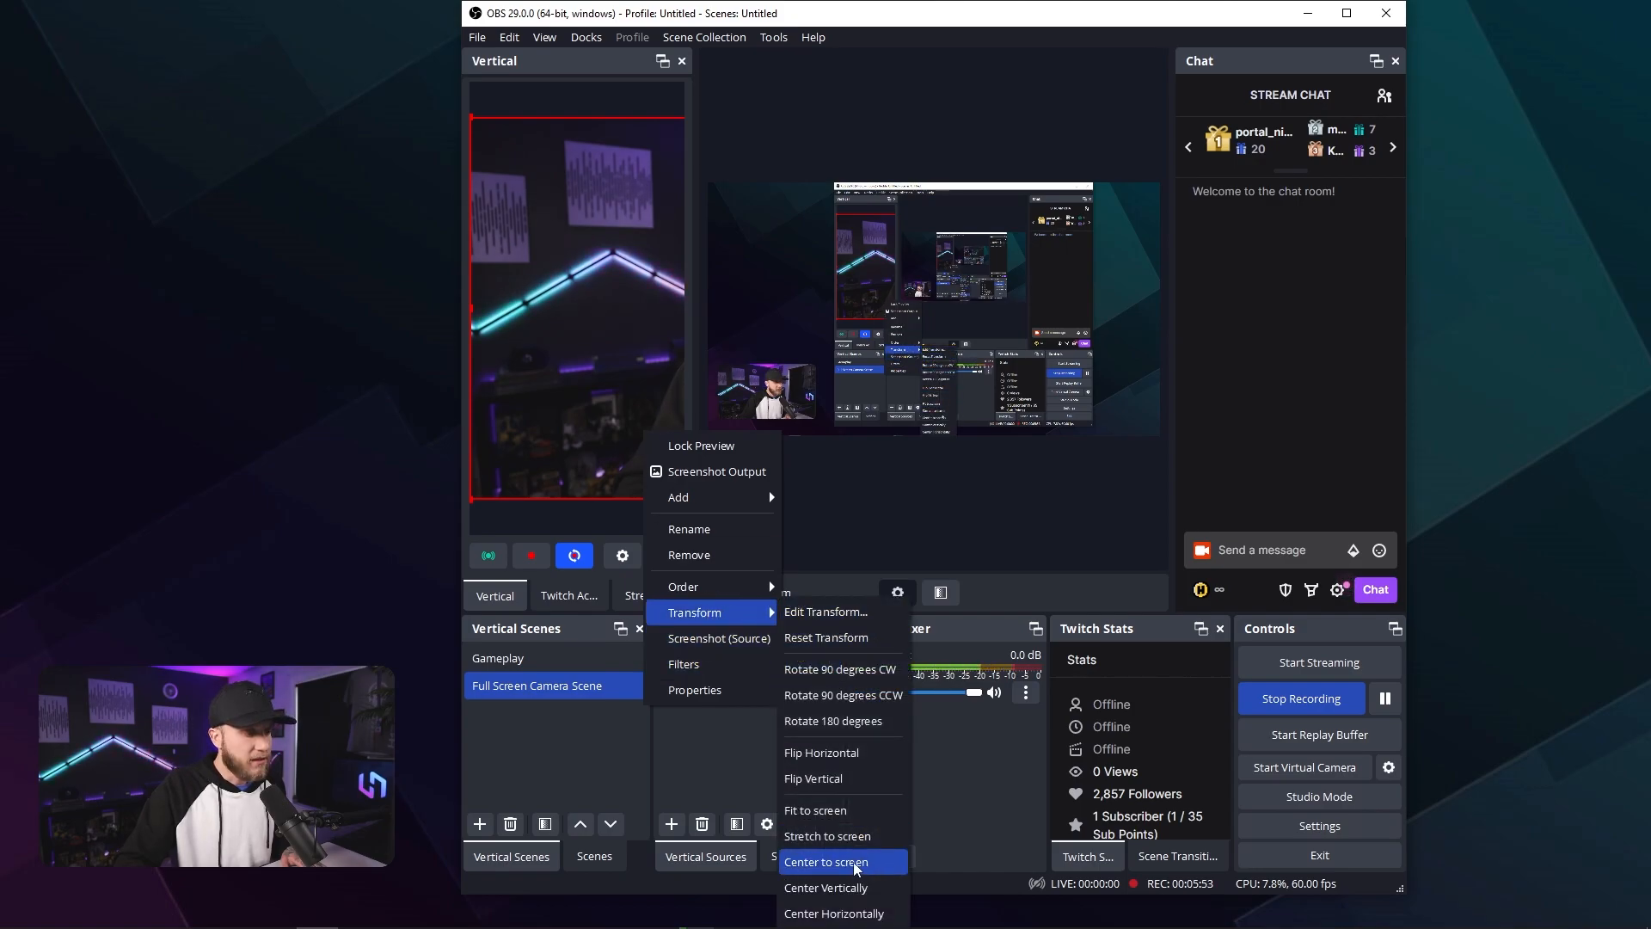
{"action": "left_click", "coordinate": [827, 861]}
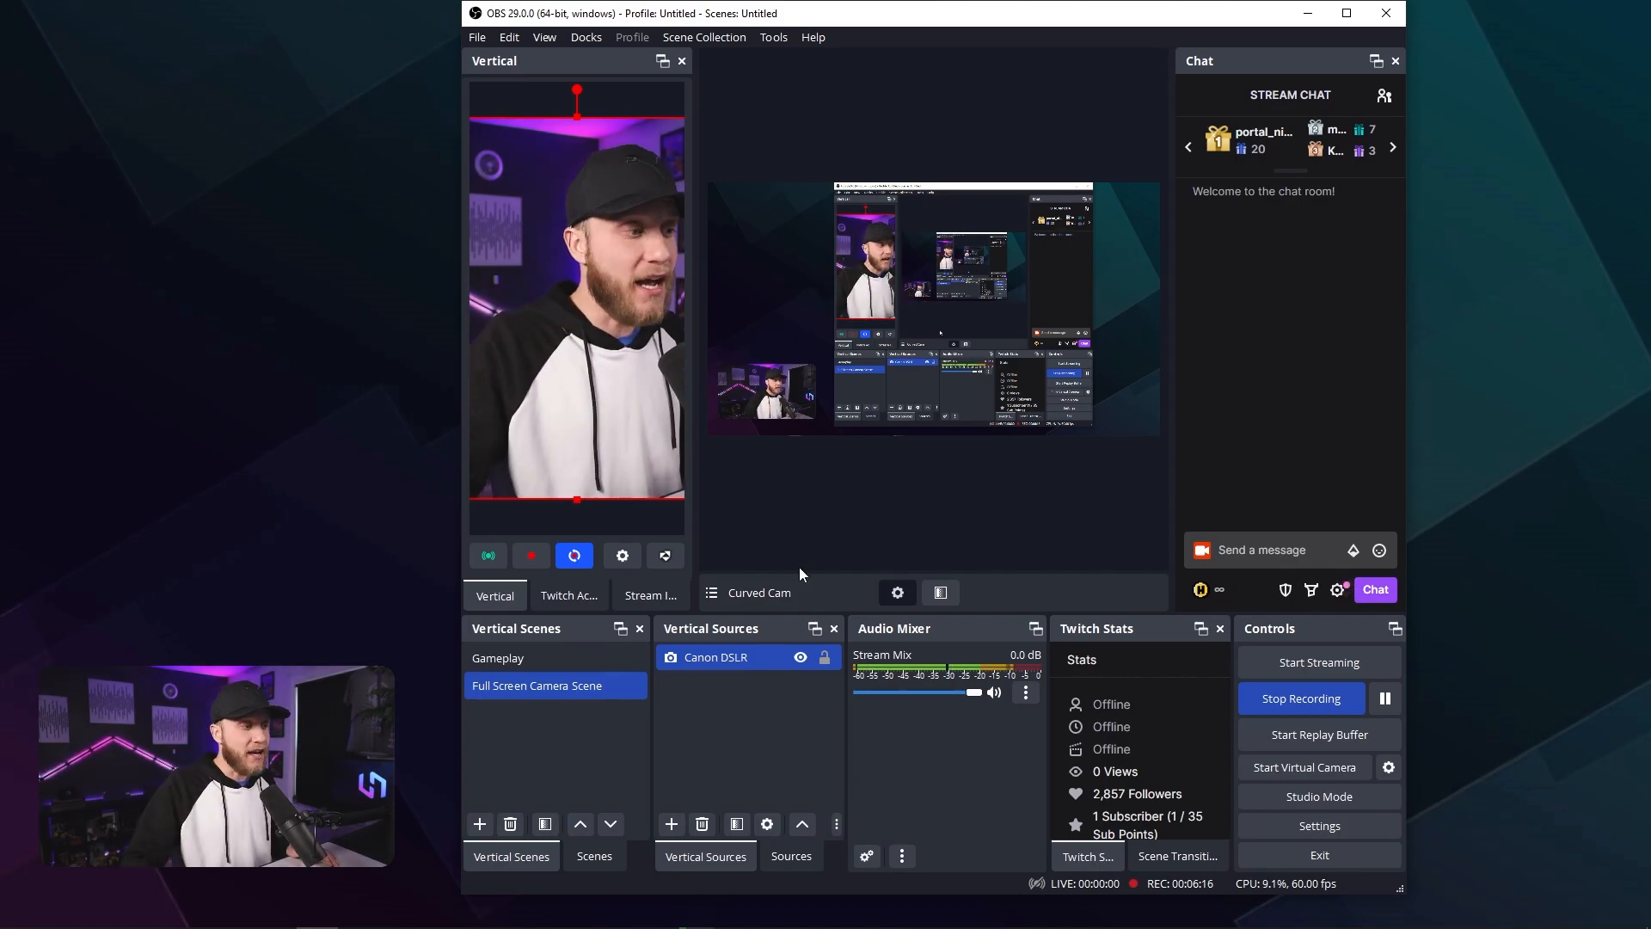
{"action": "left_click", "coordinate": [499, 659]}
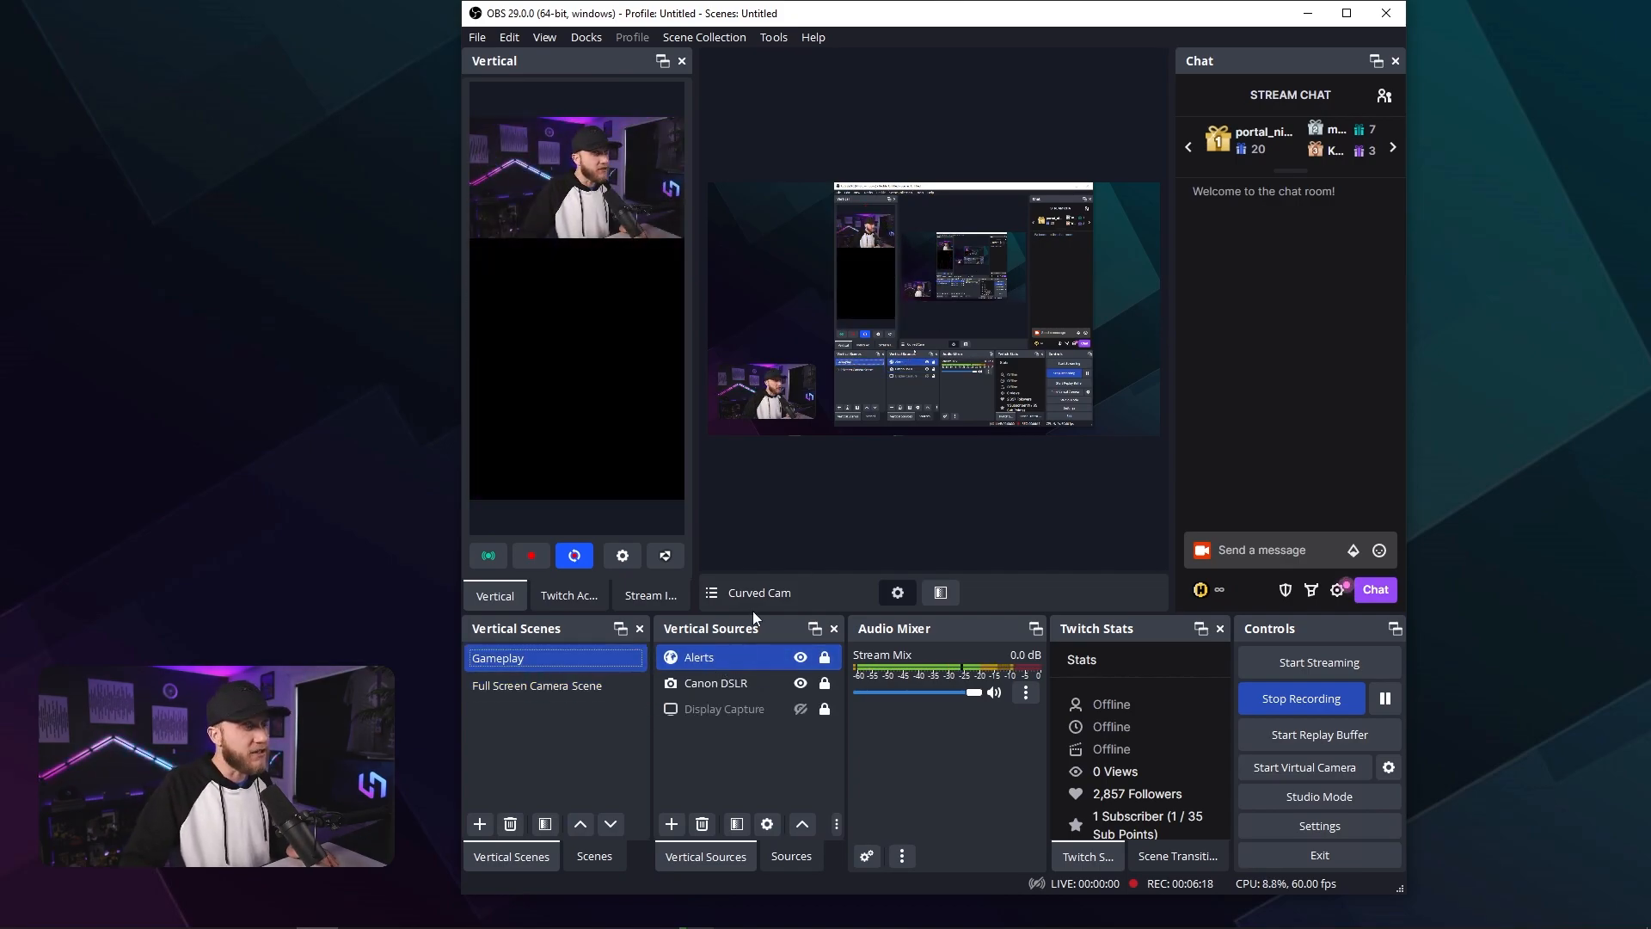